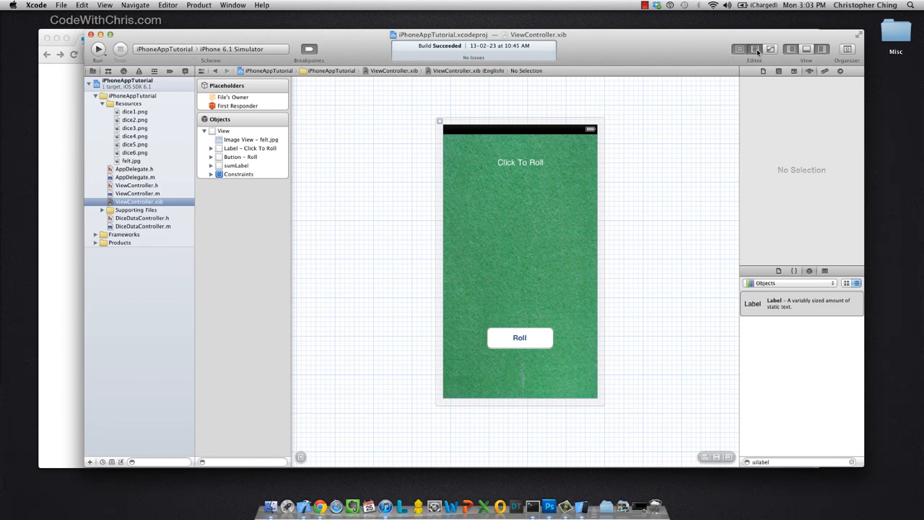
# Open the Assistant Editor with ViewController.m beside the felt screen layout.
pyautogui.click(757, 47)
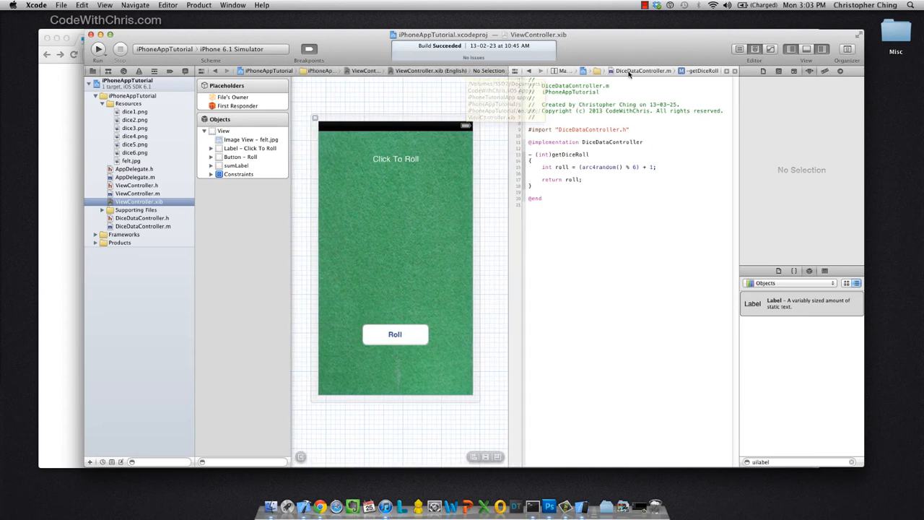
pyautogui.click(624, 71)
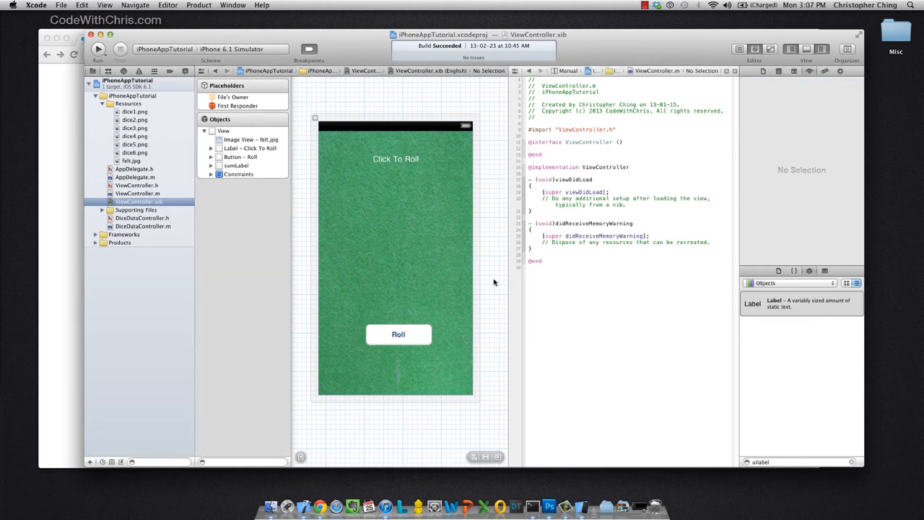
pyautogui.moveTo(693, 248)
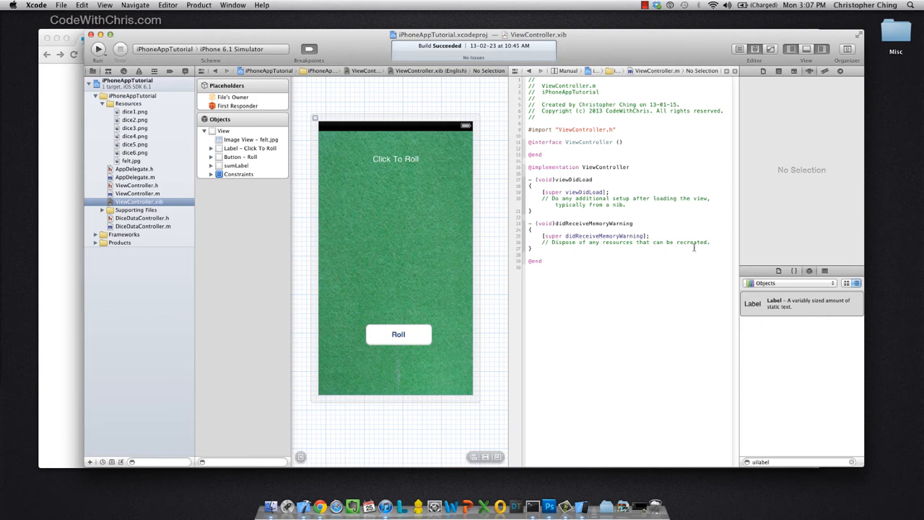
pyautogui.moveTo(419, 336)
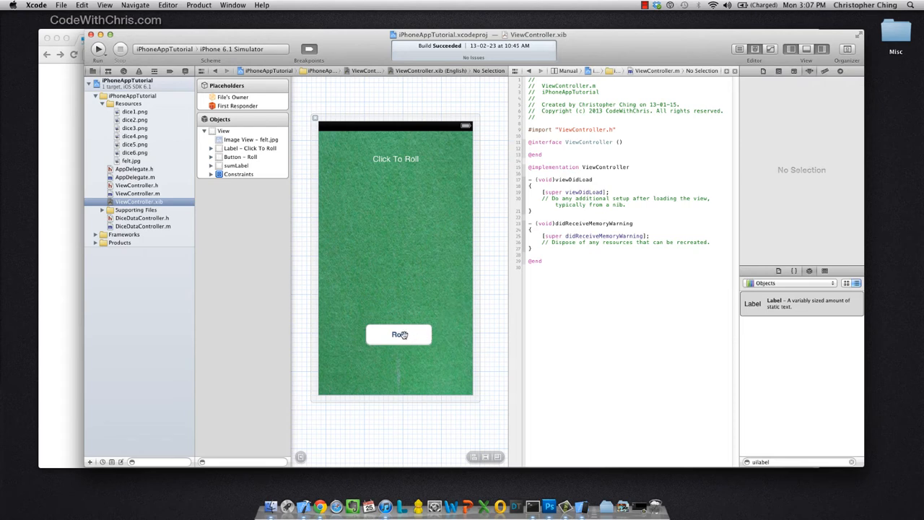
pyautogui.moveTo(406, 335)
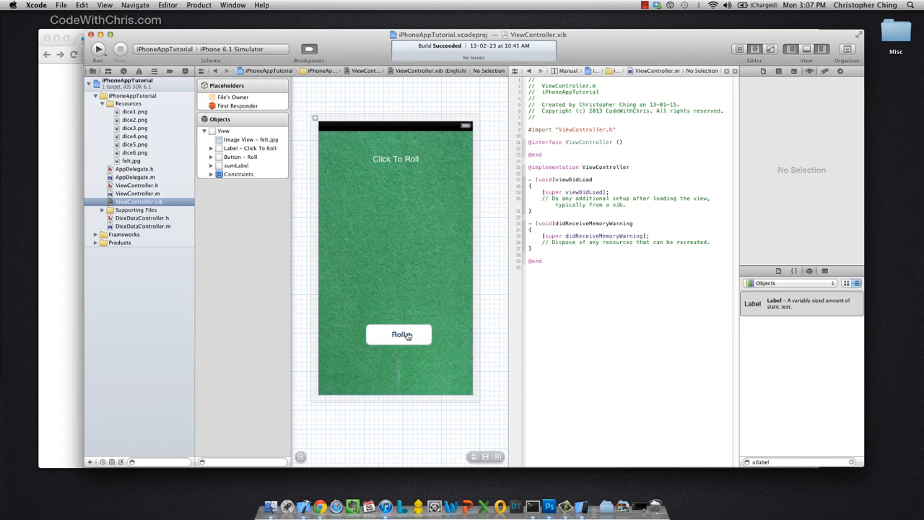
# Connect the Roll button as action rollButtonClicked on Touch Up Inside.
pyautogui.click(399, 334)
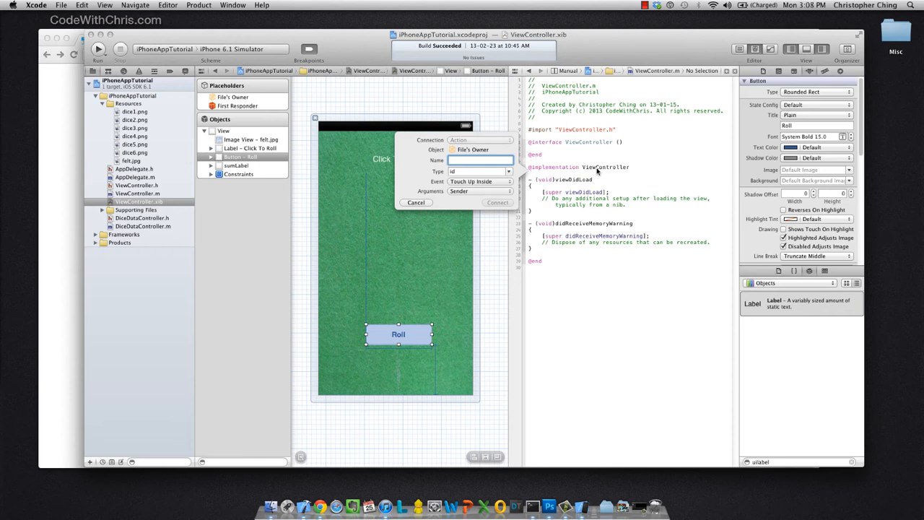
pyautogui.write('rollC')
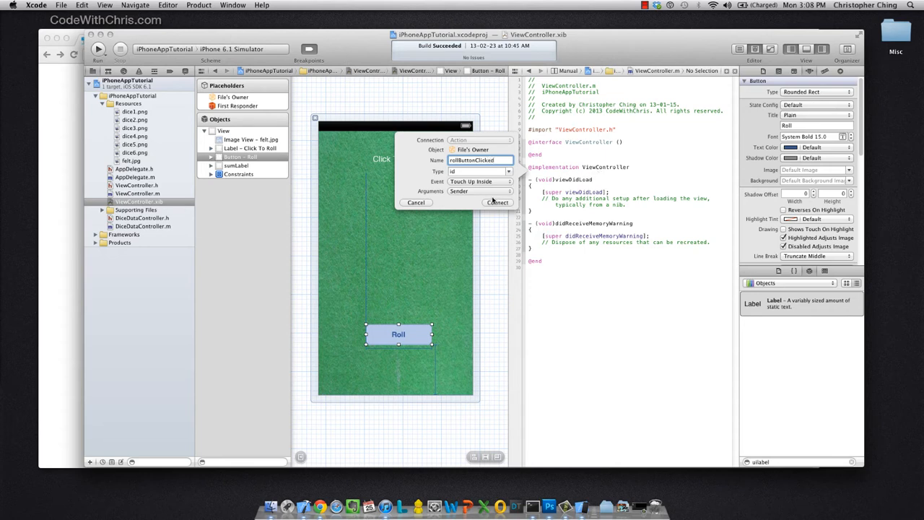
pyautogui.click(476, 181)
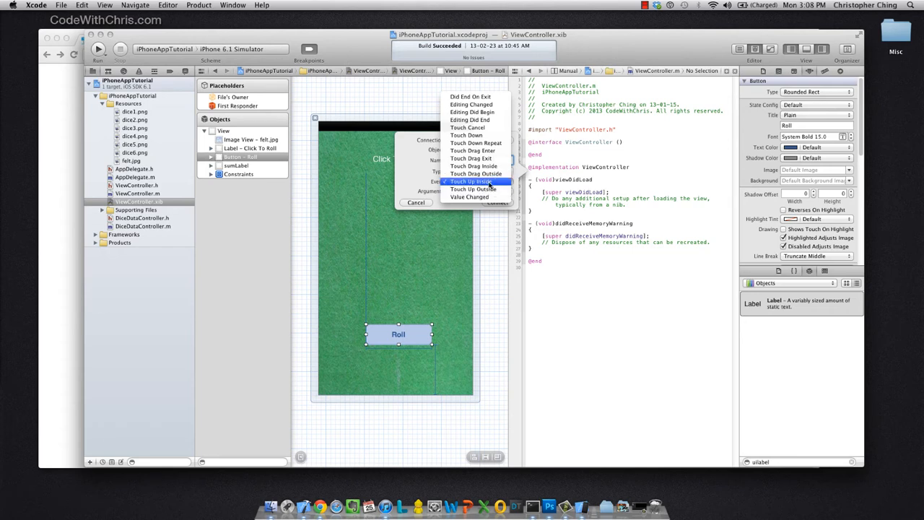
pyautogui.click(471, 181)
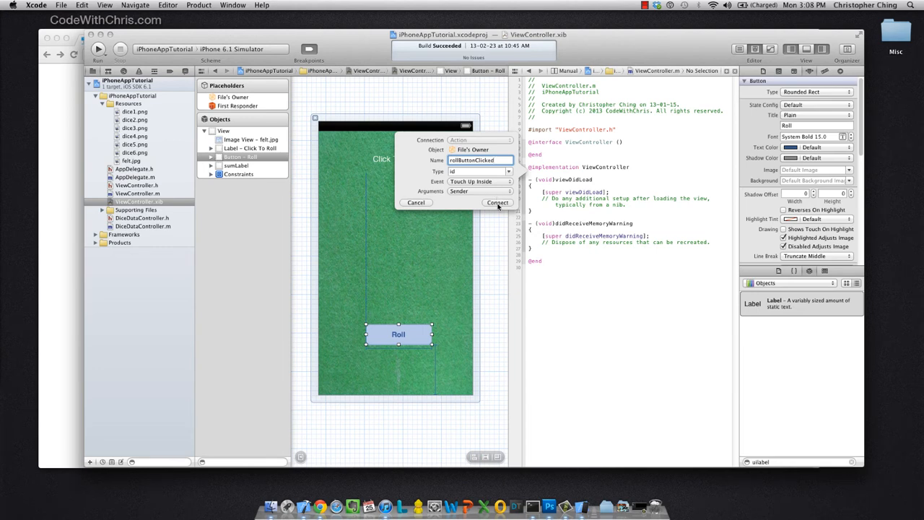
pyautogui.click(496, 202)
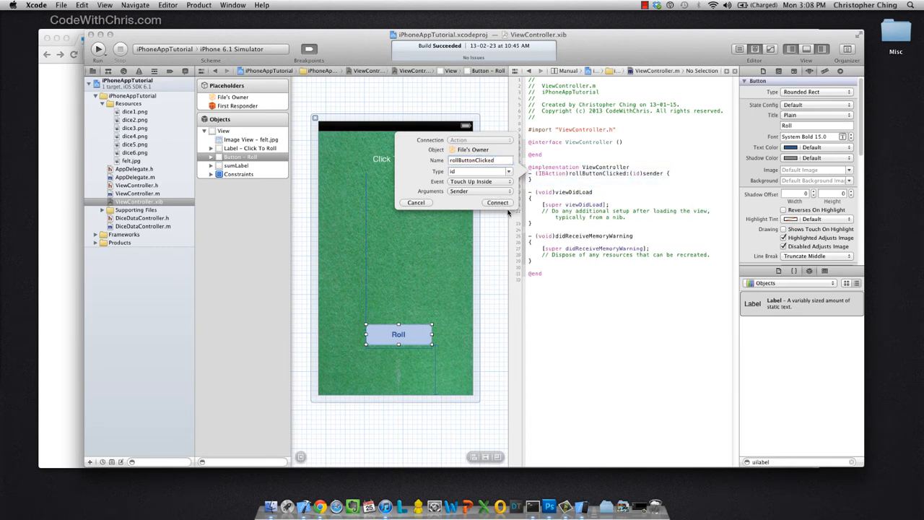
pyautogui.click(497, 203)
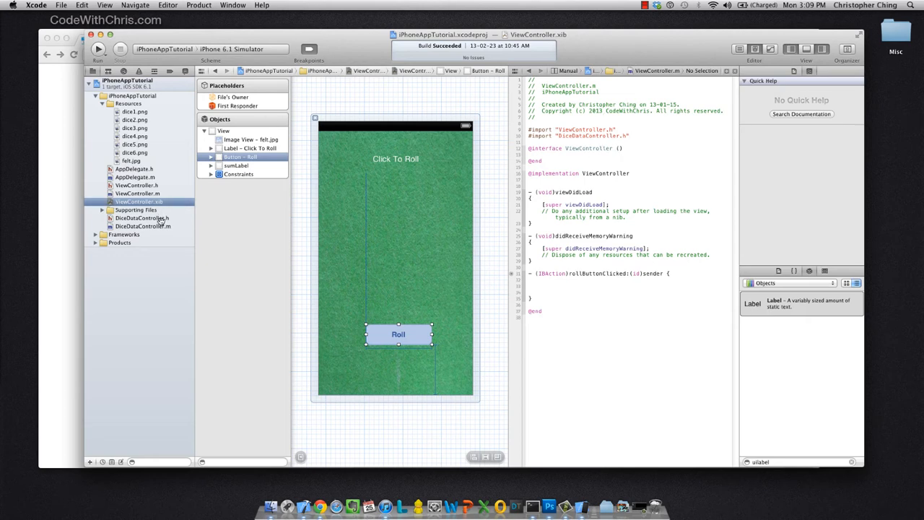
# Check DiceDataController.h, then reopen ViewController.m and the ViewController.xib layout.
pyautogui.click(141, 218)
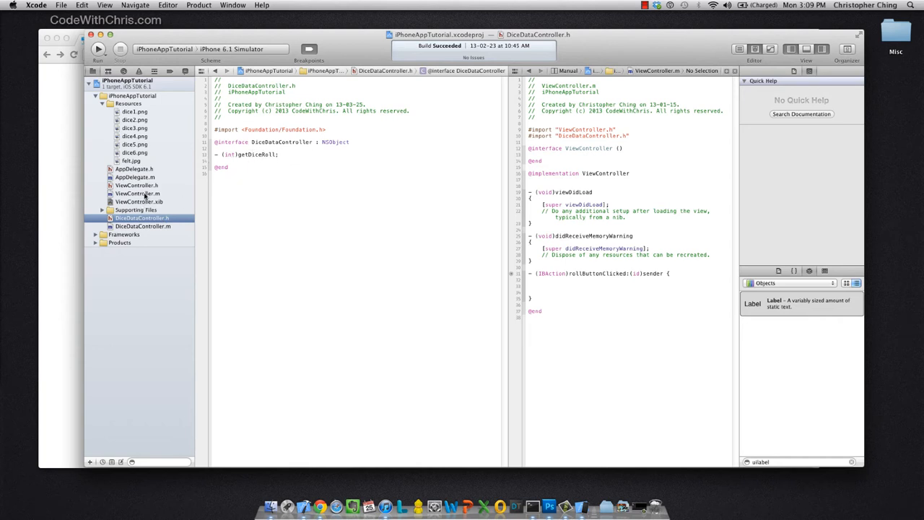
pyautogui.click(136, 193)
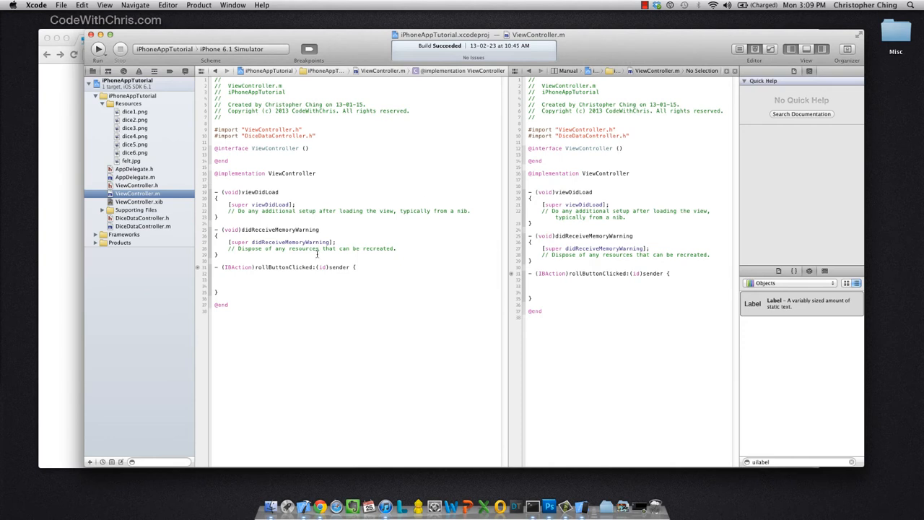
pyautogui.moveTo(161, 185)
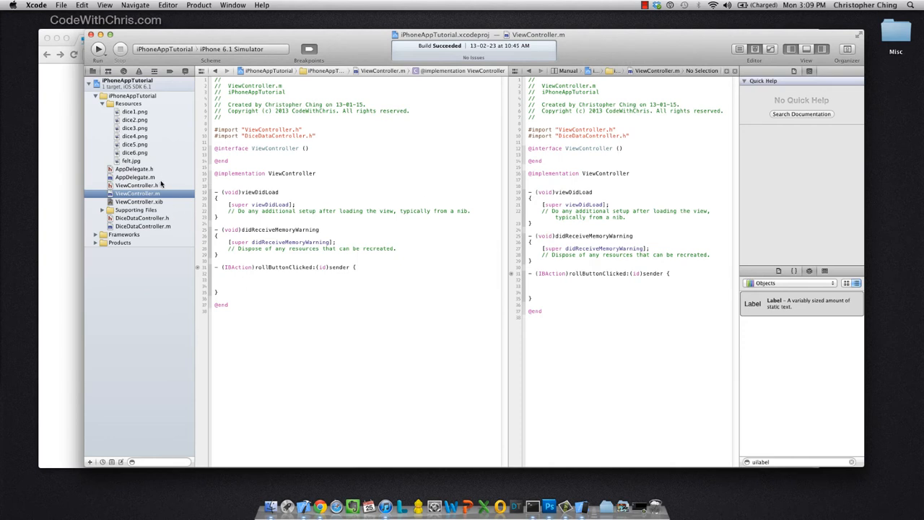
pyautogui.click(139, 202)
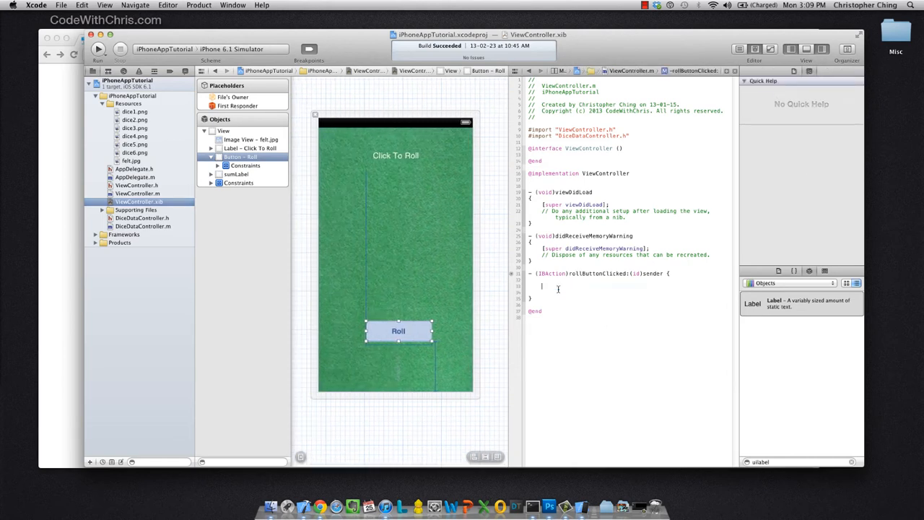
pyautogui.moveTo(571, 273)
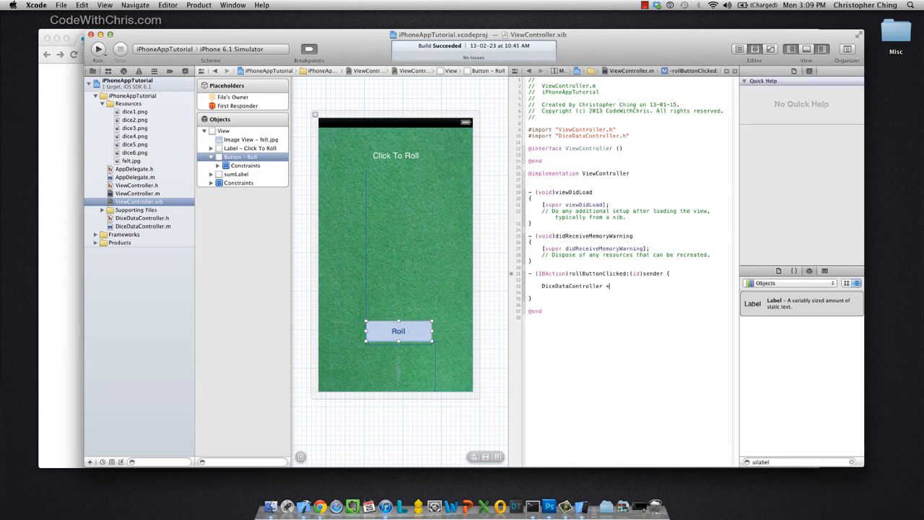
# Add DiceDataController *model = [[DiceDataController alloc] init]; and int roll = [model getDiceRoll];.
pyautogui.write('model =')
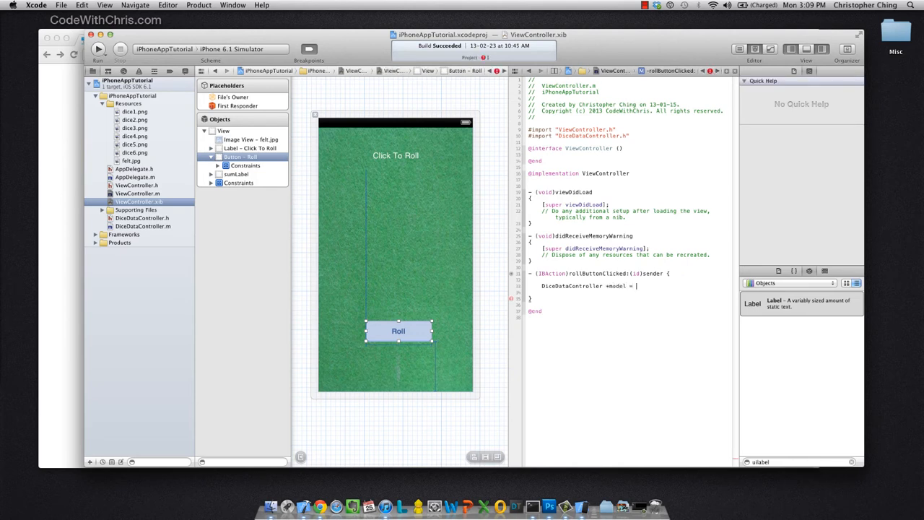
pyautogui.write('[DiceDataController alloc] init];')
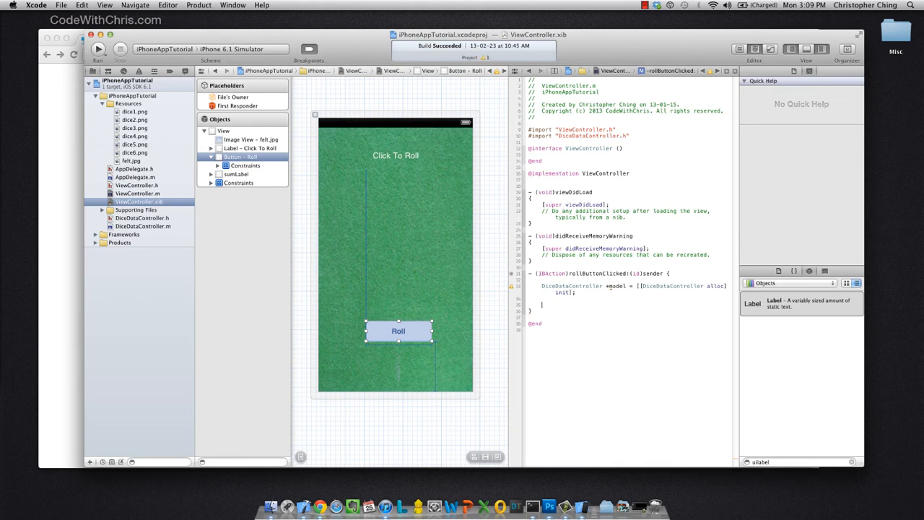
pyautogui.write('int roll =')
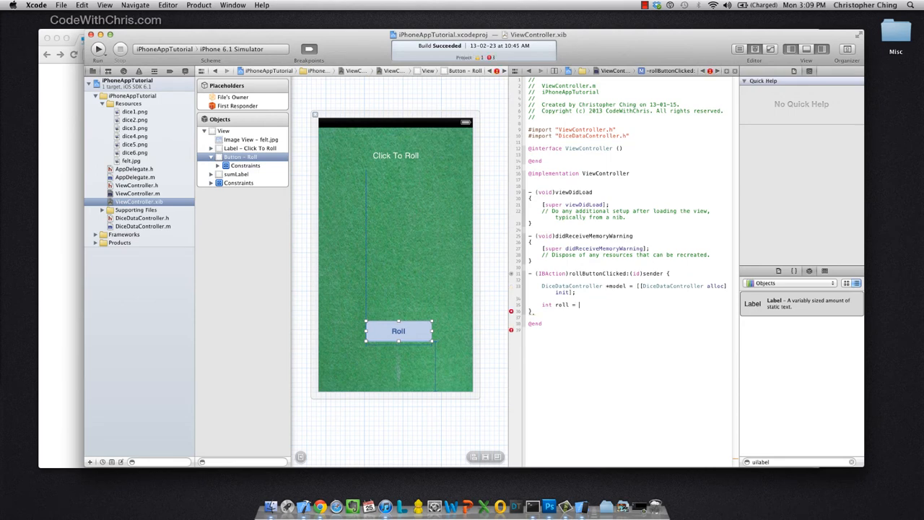
pyautogui.write('model')
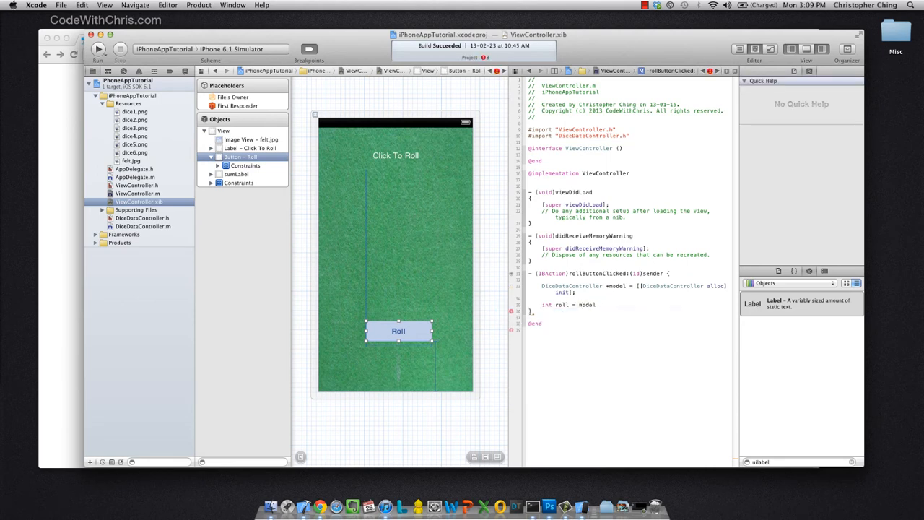
pyautogui.write('init')
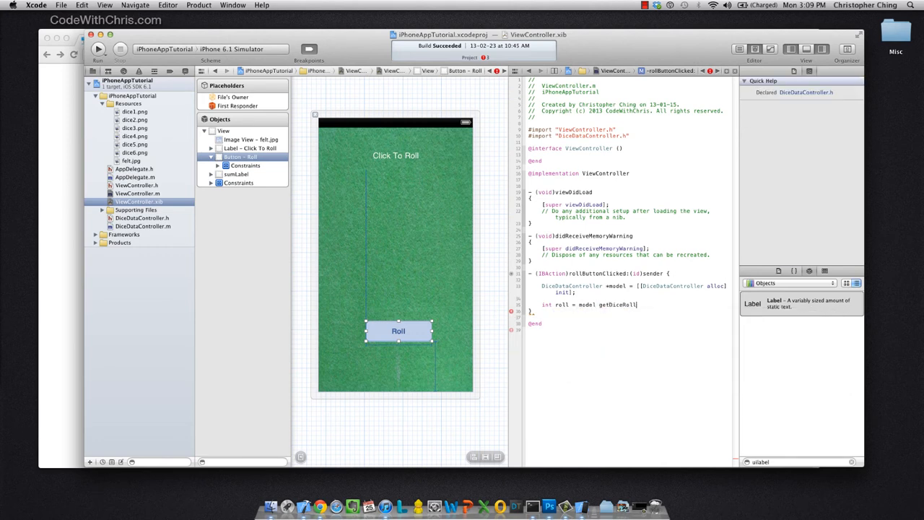
pyautogui.write('[model getDiceRoll];')
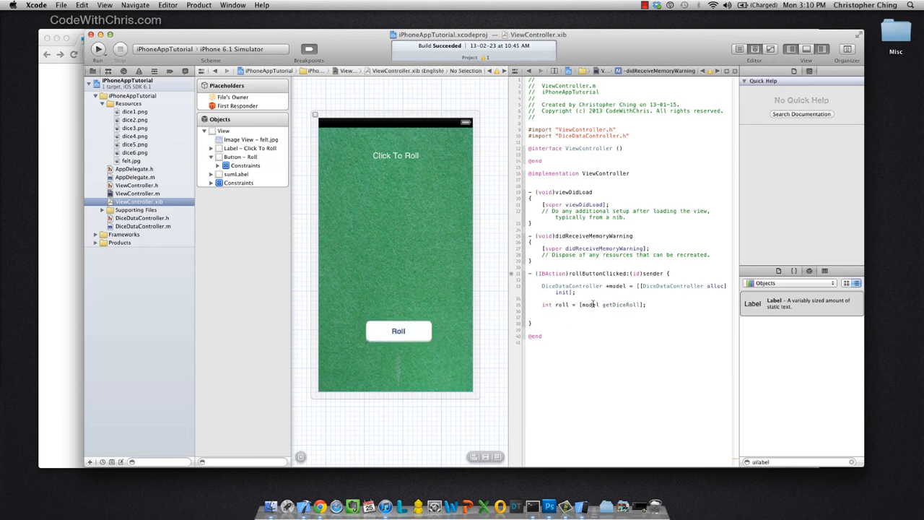
pyautogui.moveTo(381, 239)
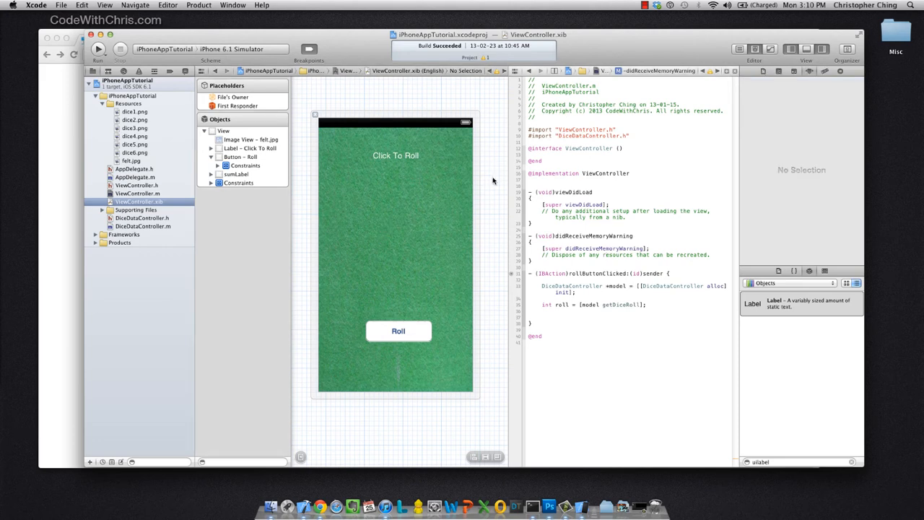
pyautogui.moveTo(329, 95)
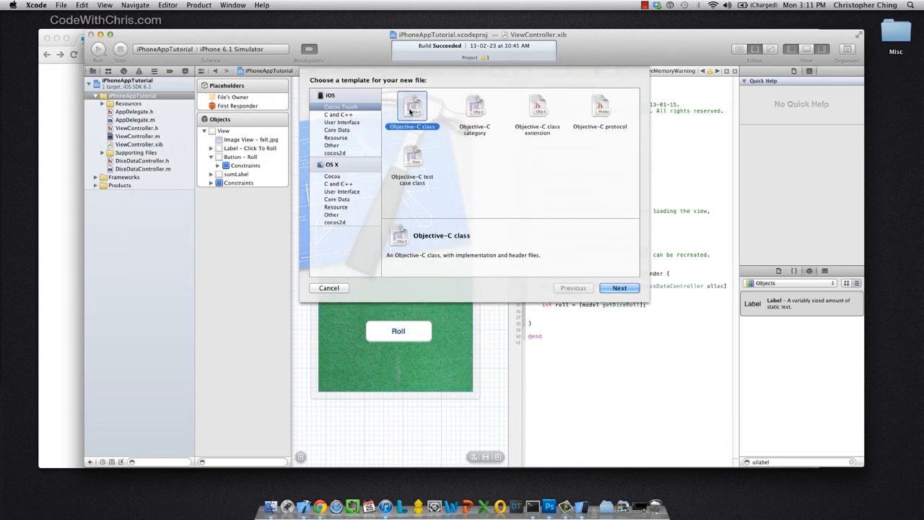
# Name the new class DieView, subclass of UIView, and create its files.
pyautogui.click(619, 288)
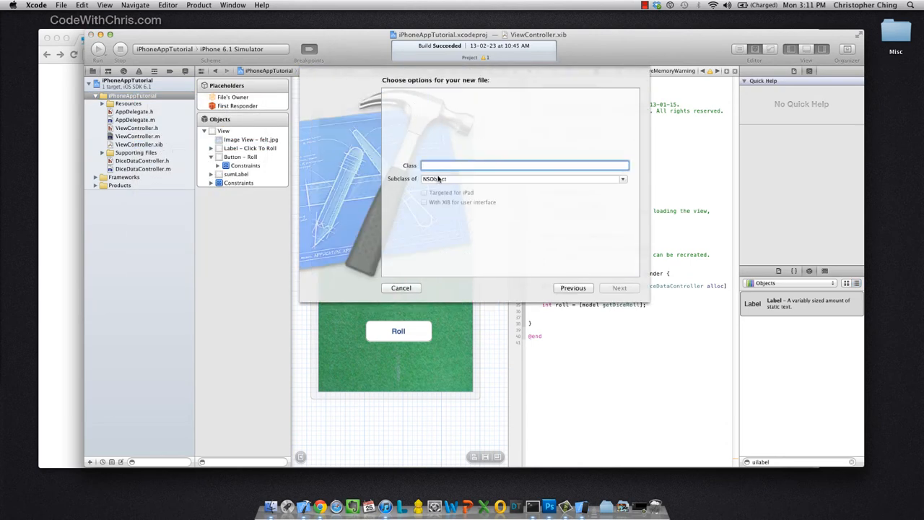
pyautogui.write('Di9eV')
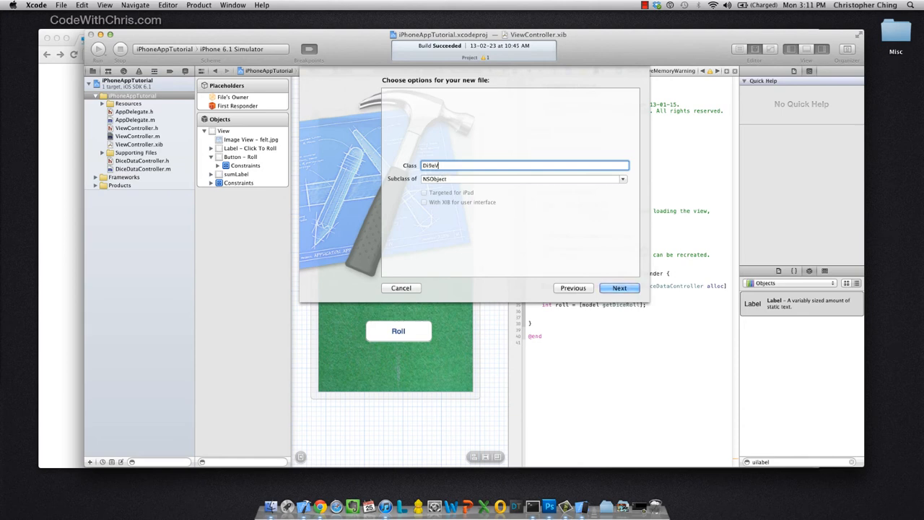
pyautogui.write('DieView')
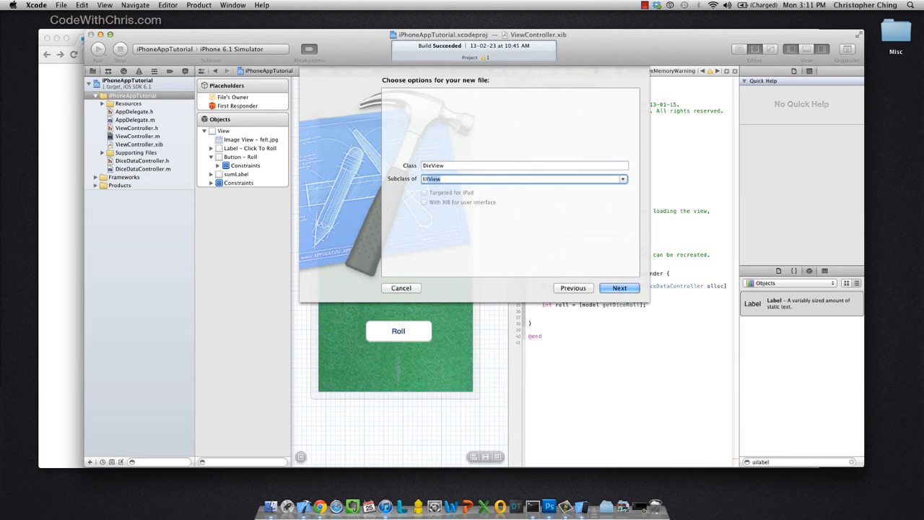
pyautogui.moveTo(447, 178)
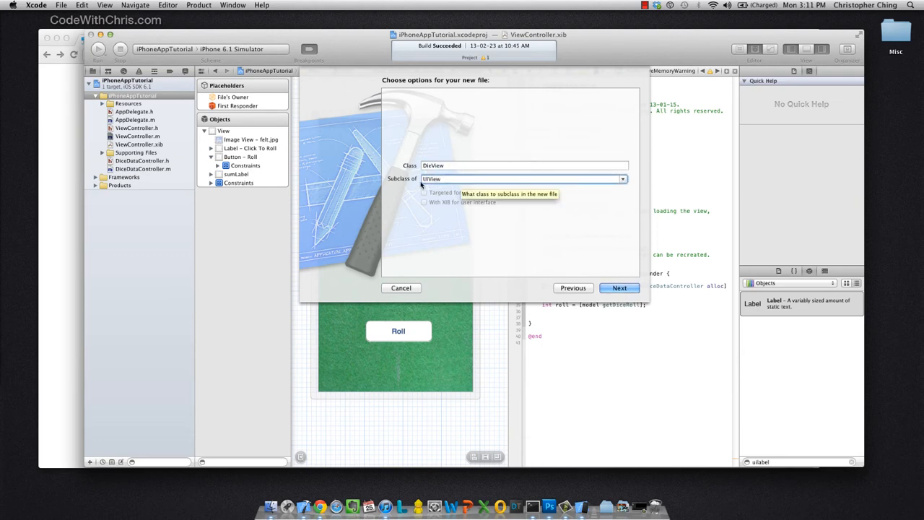
pyautogui.moveTo(431, 192)
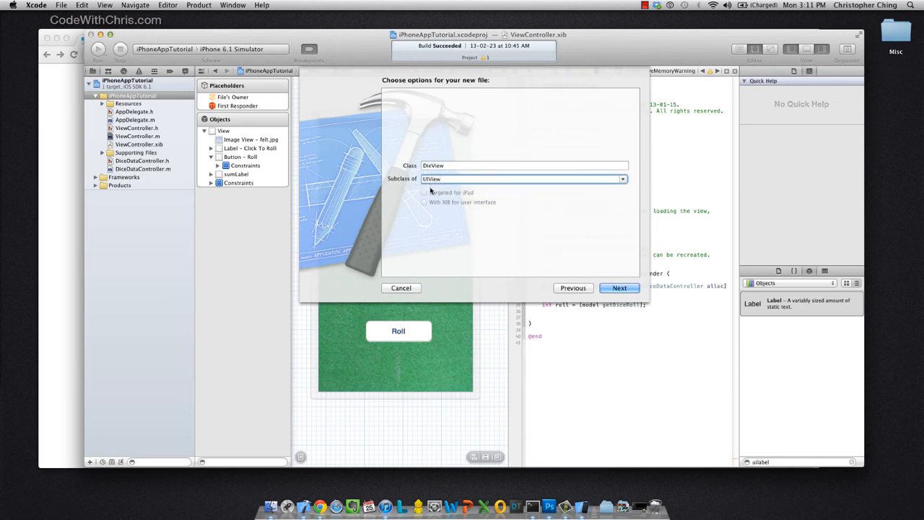
pyautogui.click(619, 287)
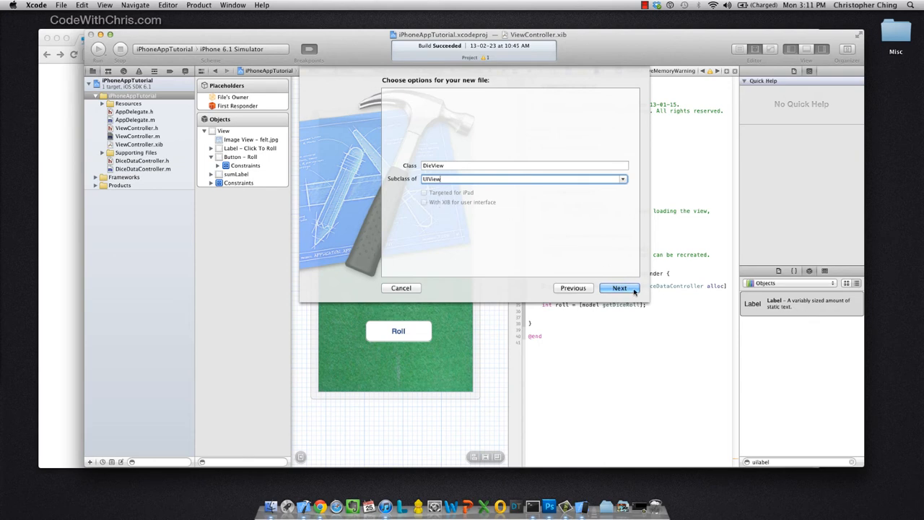
pyautogui.click(617, 287)
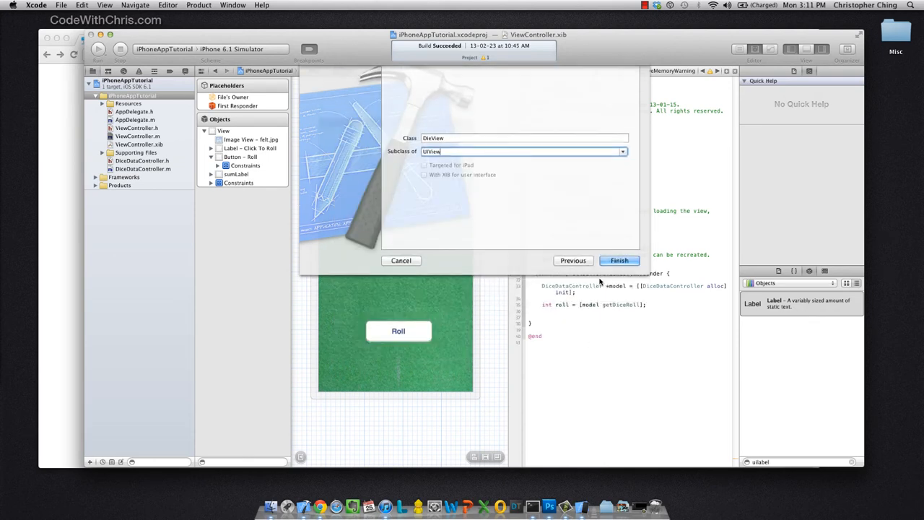
pyautogui.click(619, 260)
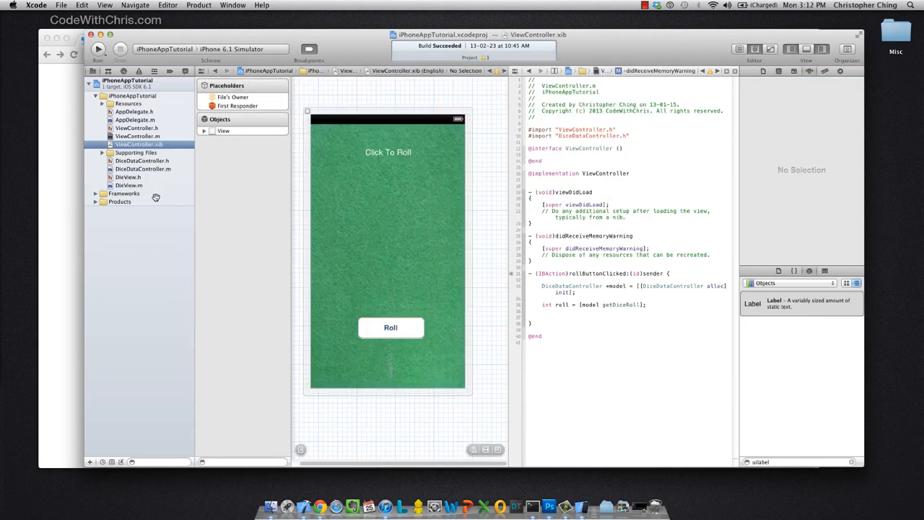
pyautogui.moveTo(156, 183)
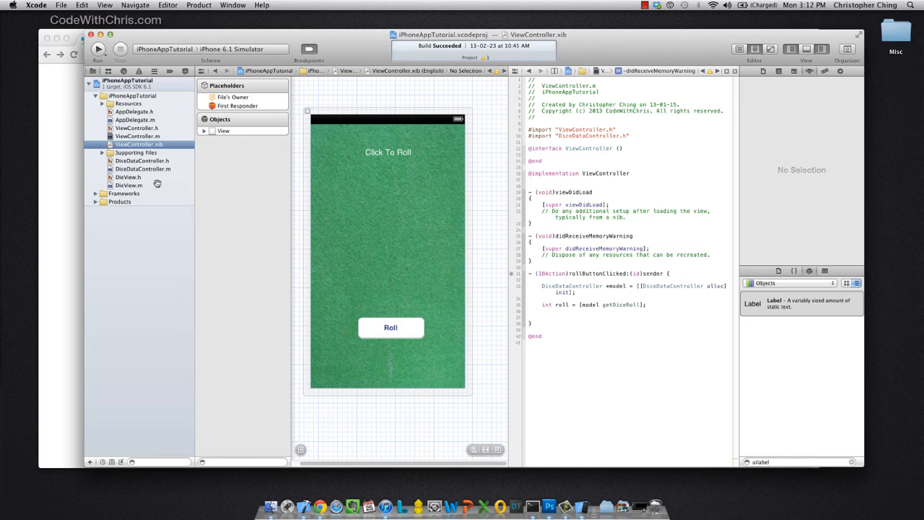
pyautogui.moveTo(150, 169)
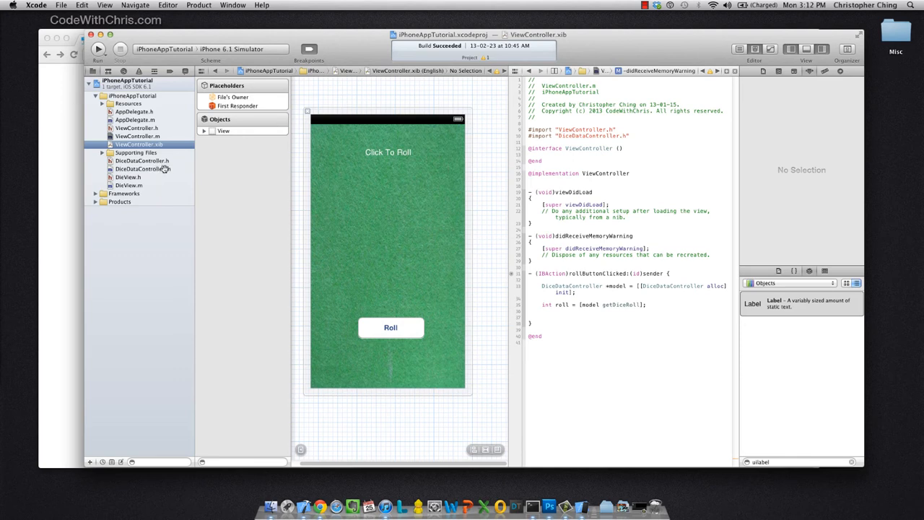
pyautogui.moveTo(152, 129)
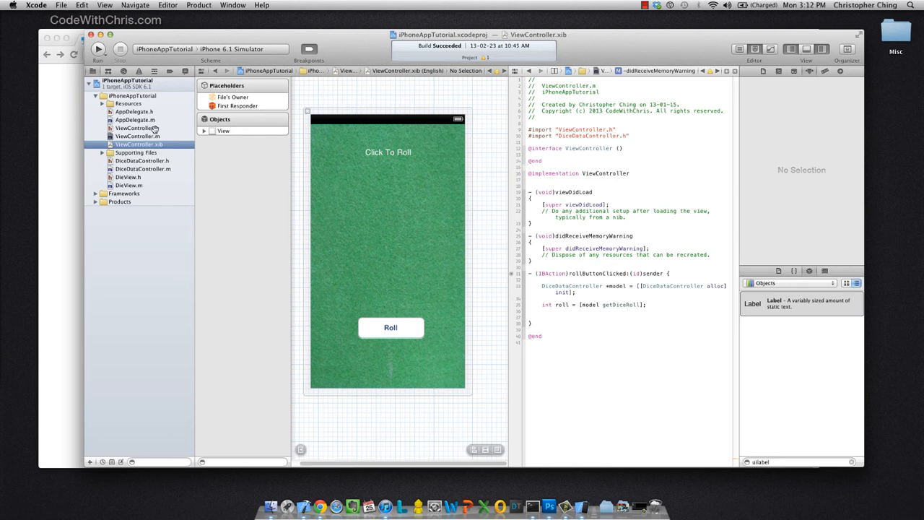
pyautogui.click(137, 136)
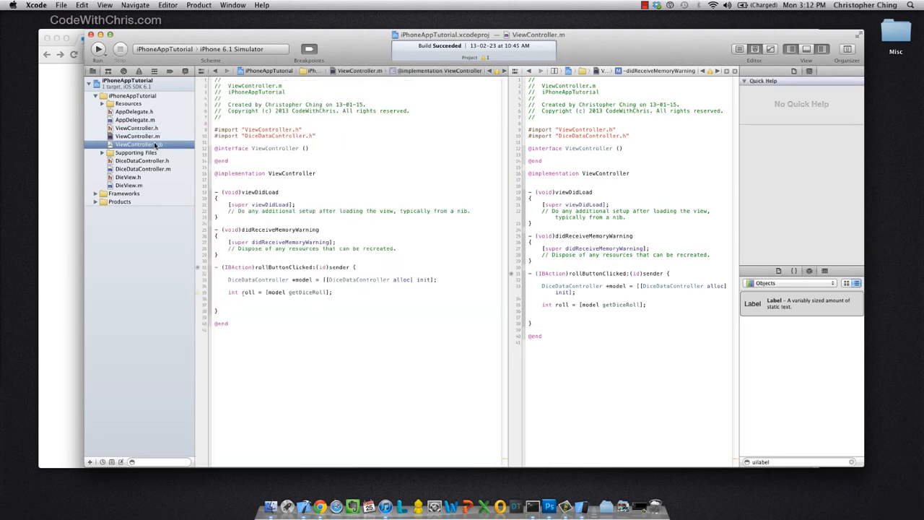
pyautogui.click(137, 144)
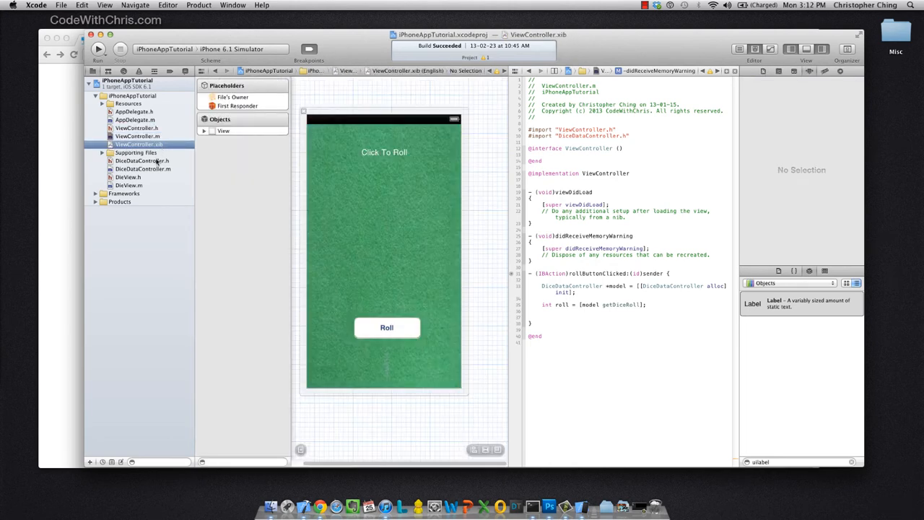
pyautogui.click(126, 176)
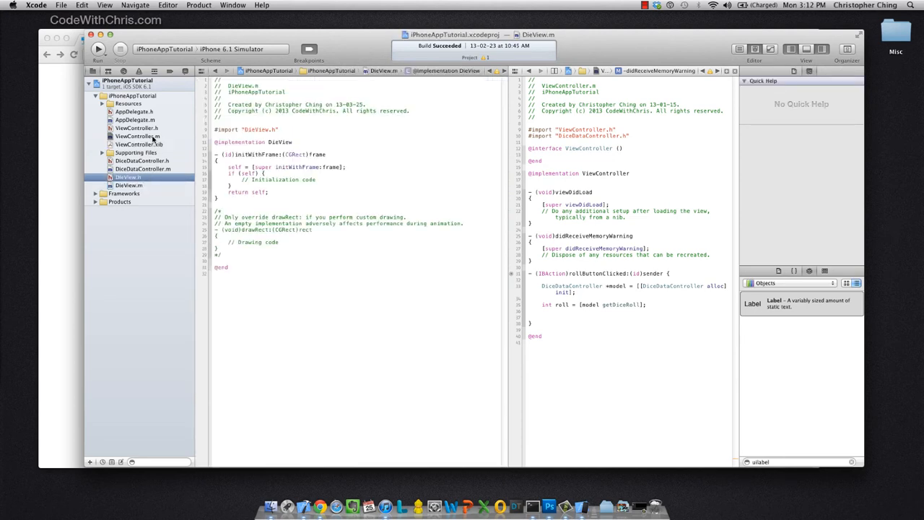
pyautogui.click(138, 143)
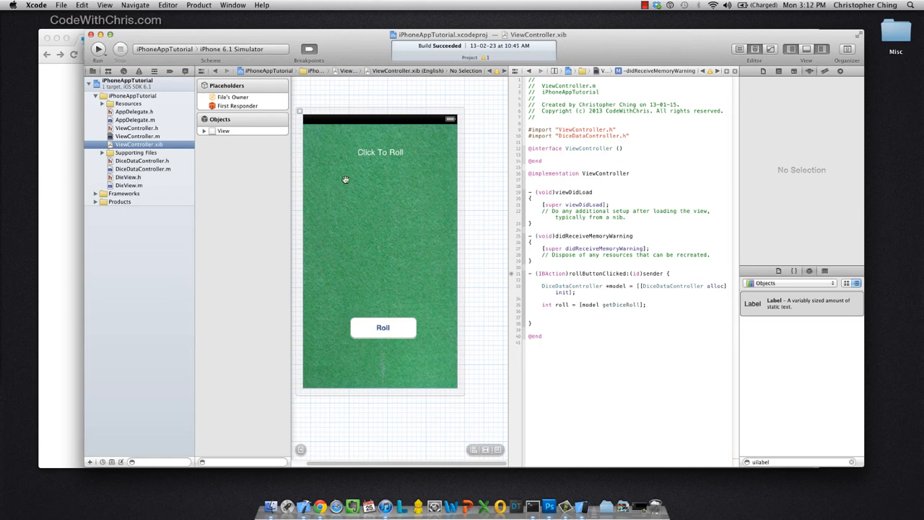
pyautogui.moveTo(378, 218)
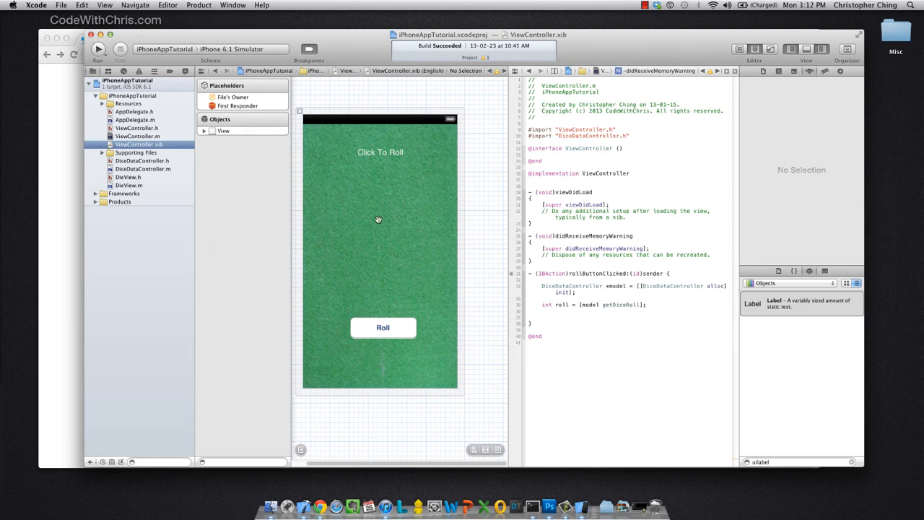
pyautogui.moveTo(140, 177)
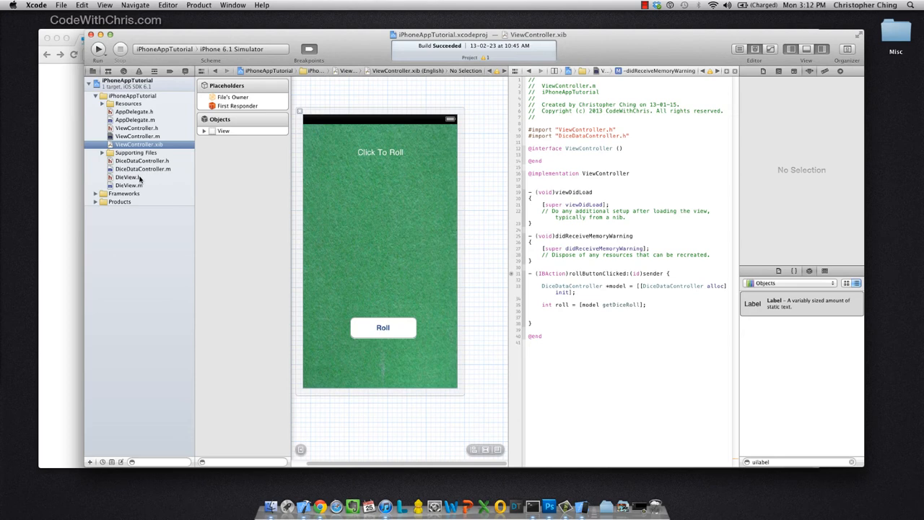
pyautogui.moveTo(646, 227)
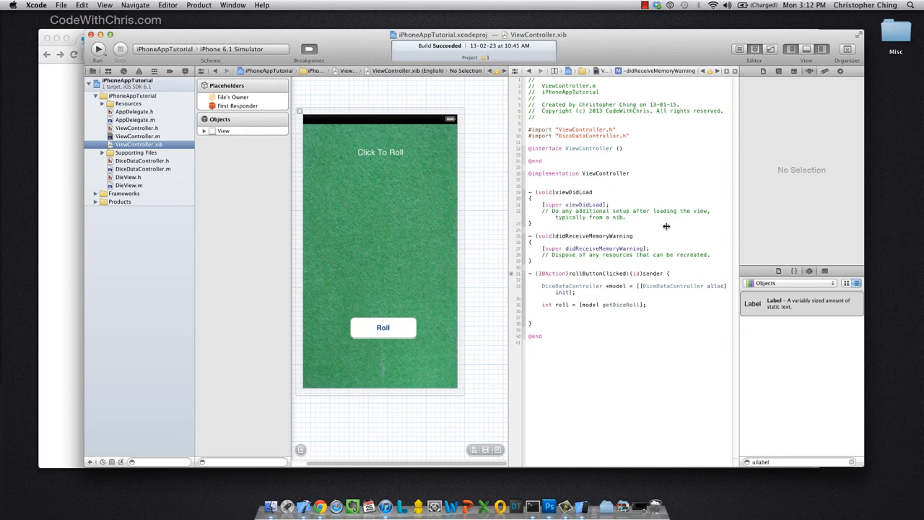
pyautogui.moveTo(386, 414)
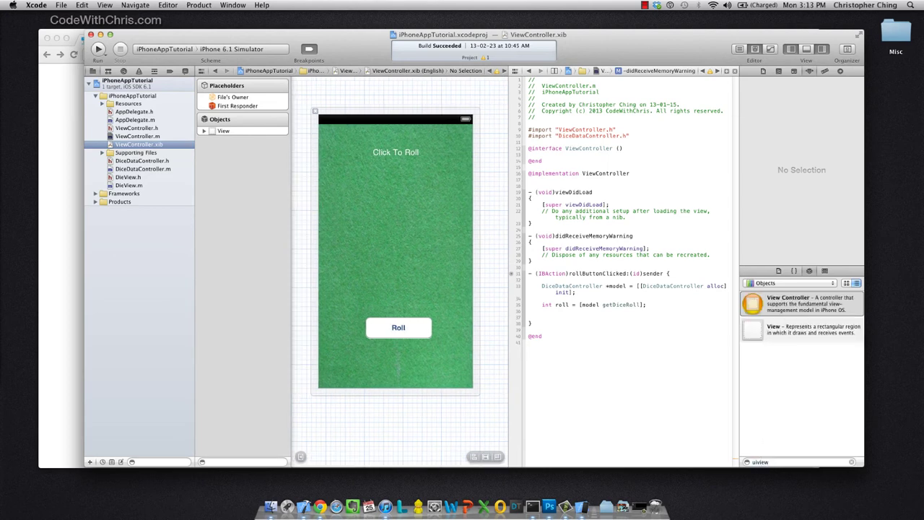
pyautogui.moveTo(790, 336)
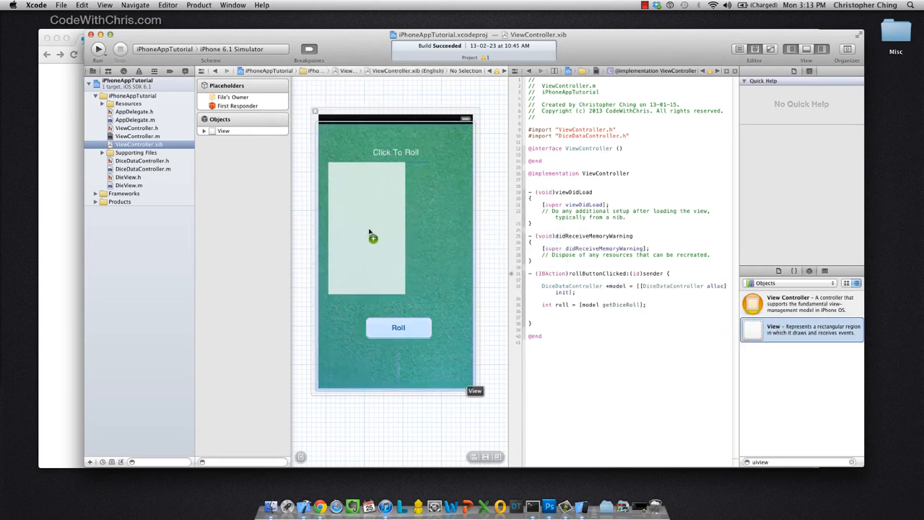
# Drop a View on the felt, size it square, and add a matching square beside it.
pyautogui.click(373, 228)
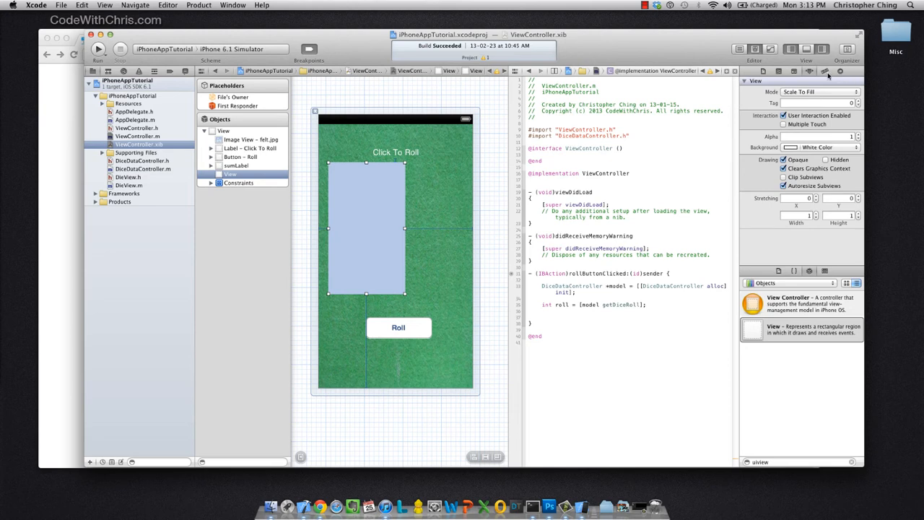
pyautogui.click(822, 71)
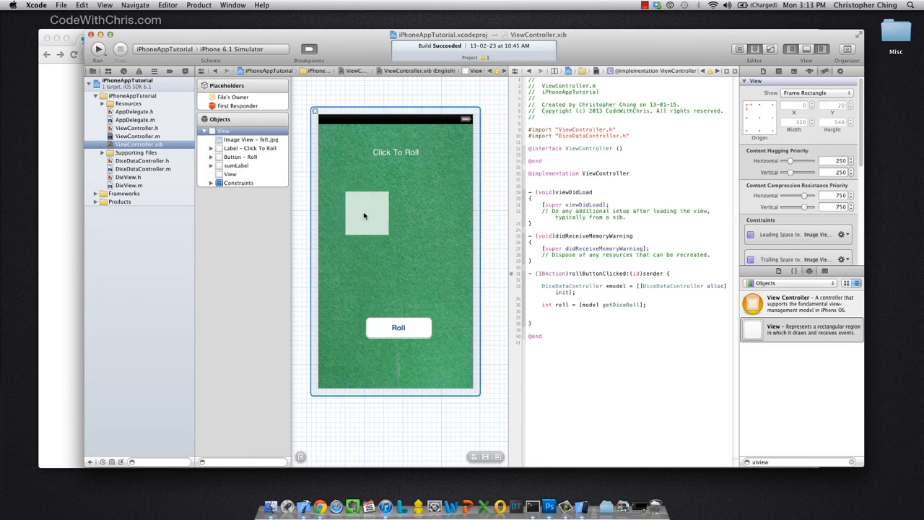
pyautogui.click(365, 215)
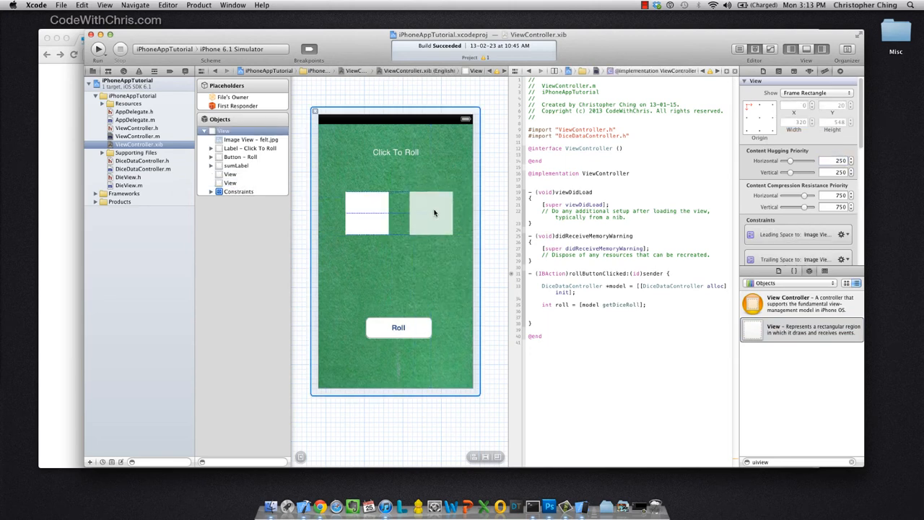
pyautogui.click(429, 213)
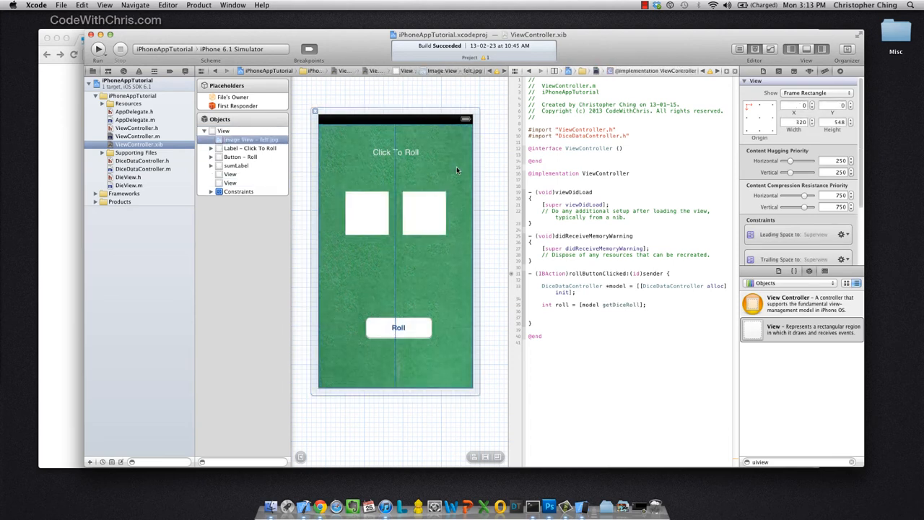
pyautogui.moveTo(424, 184)
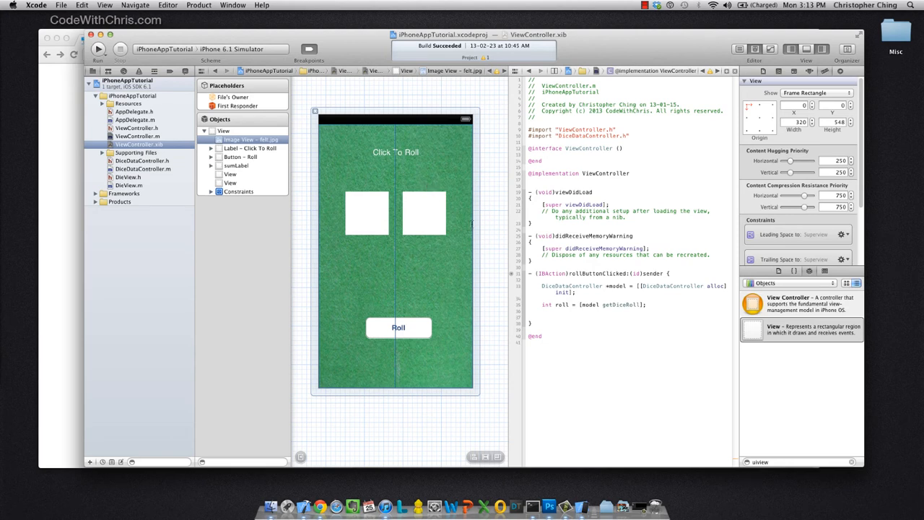
pyautogui.moveTo(386, 219)
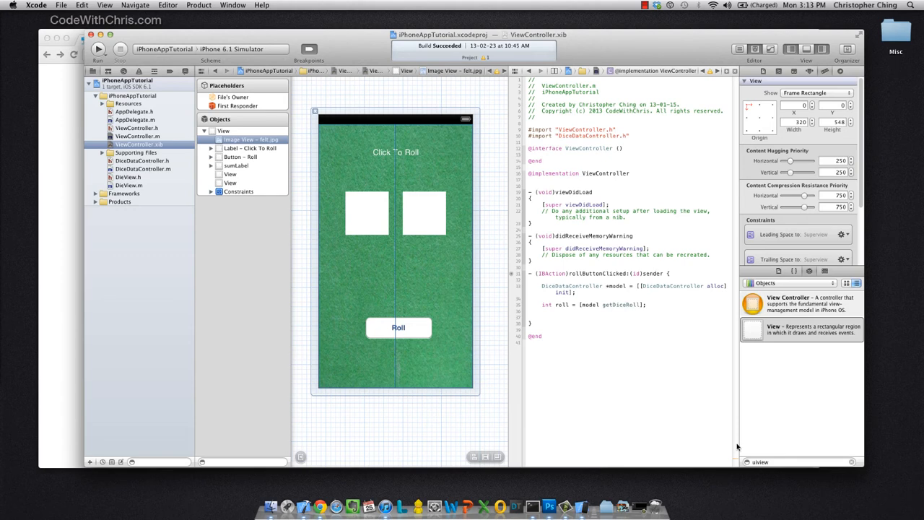
pyautogui.moveTo(415, 262)
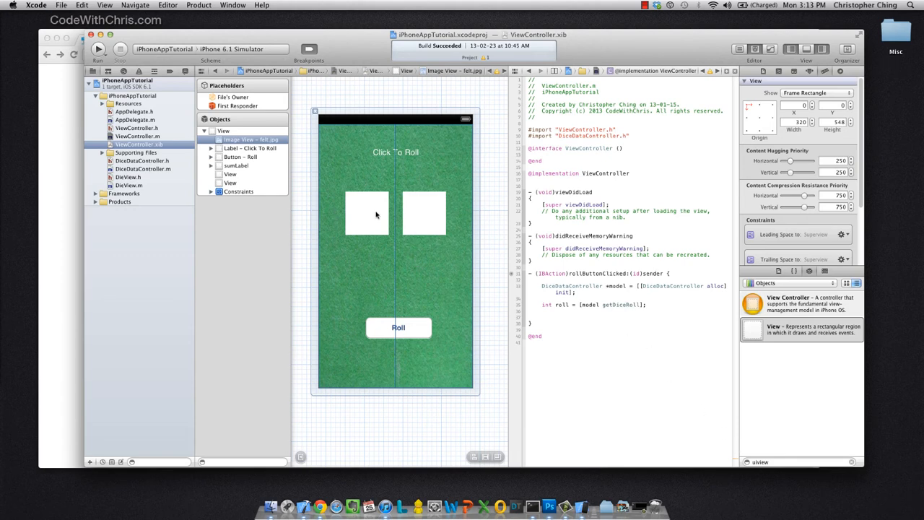
# Set the Custom Class of the left and right square views to DieView.
pyautogui.click(367, 214)
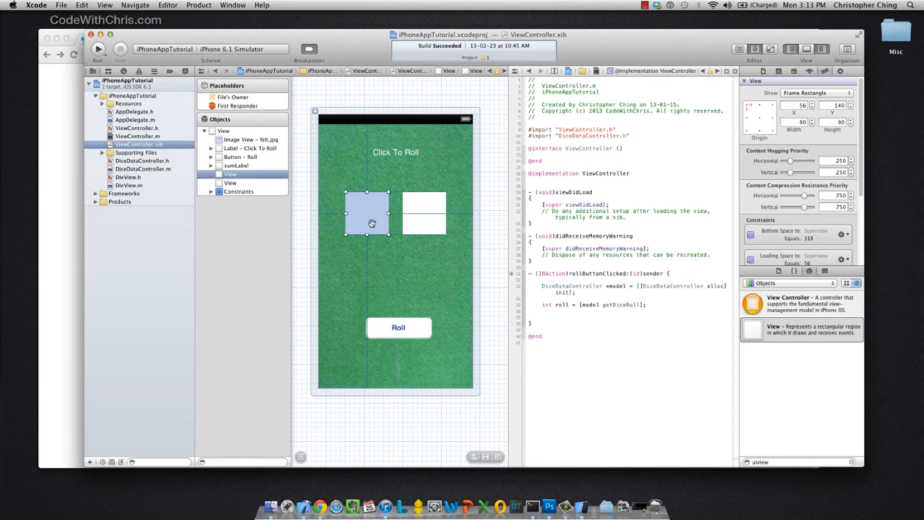
pyautogui.moveTo(378, 211)
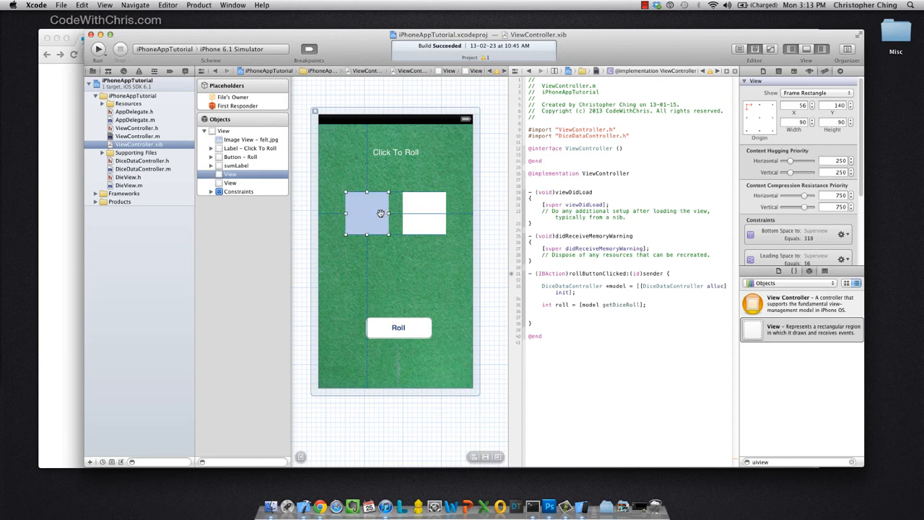
pyautogui.moveTo(333, 211)
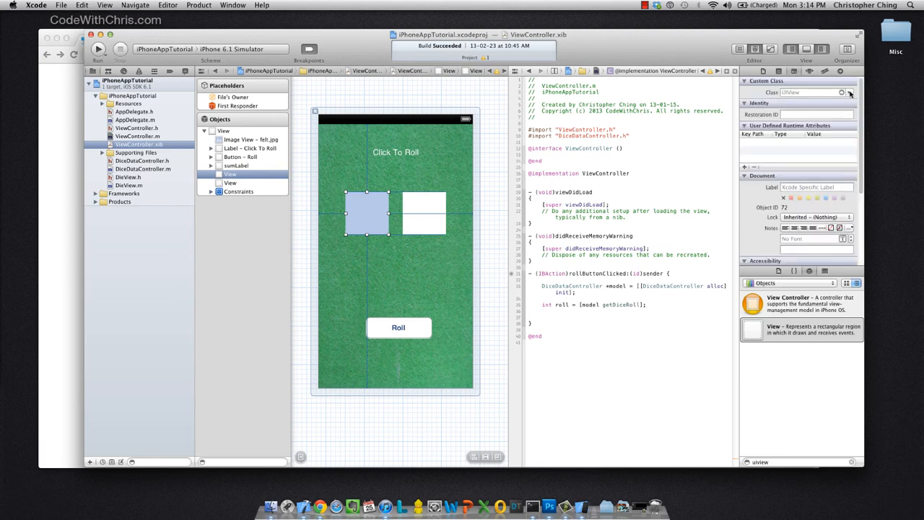
pyautogui.write('DieView')
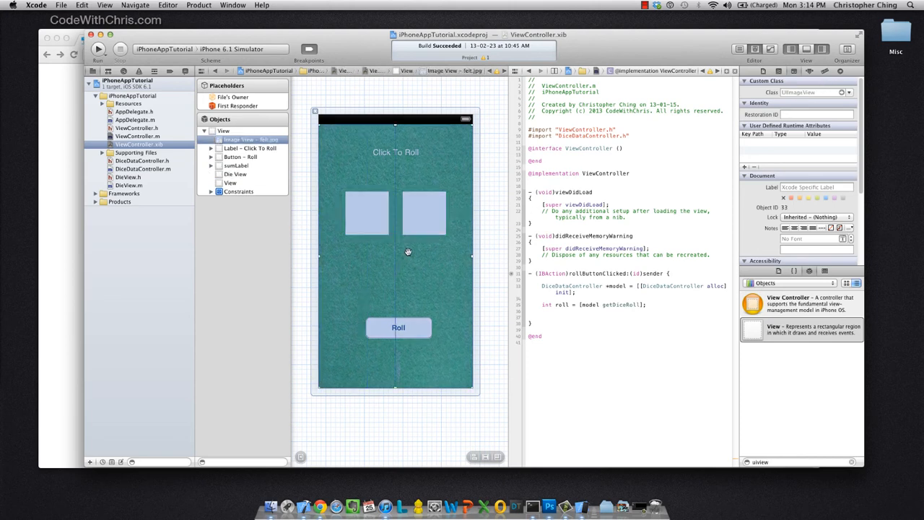
pyautogui.click(433, 211)
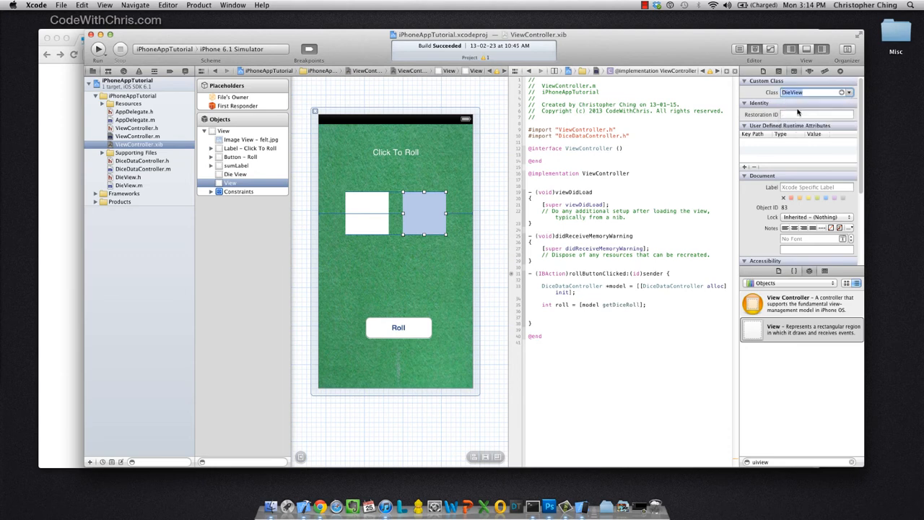
pyautogui.click(235, 174)
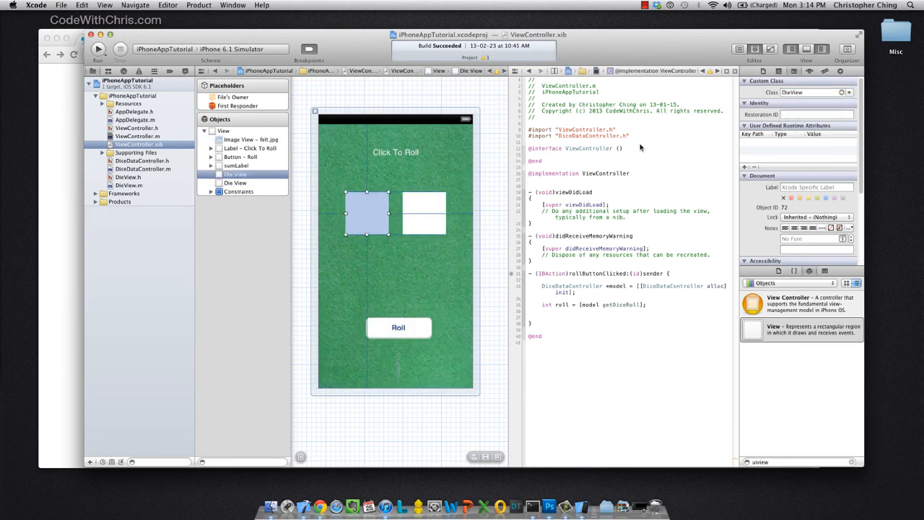
pyautogui.click(820, 71)
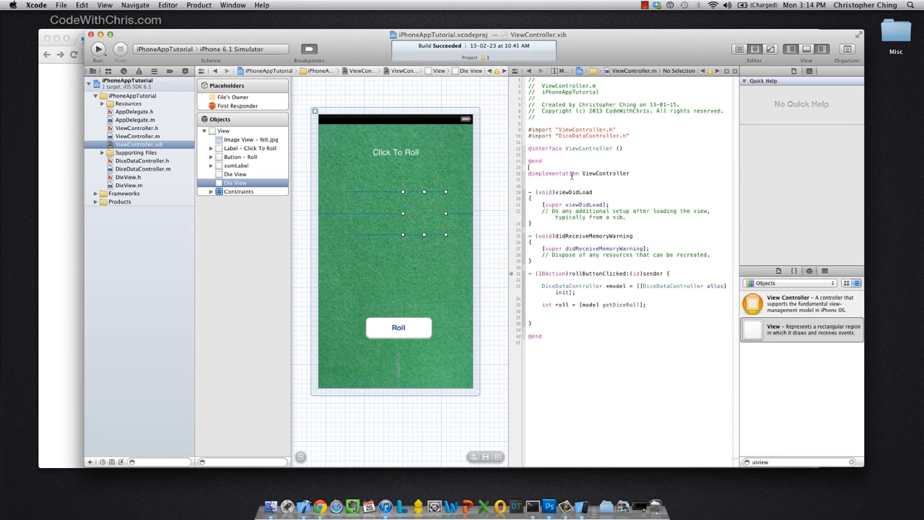
# Change the showDie declaration in DieView.h and DieView.m to - (void)showDie:(int)num.
pyautogui.click(128, 177)
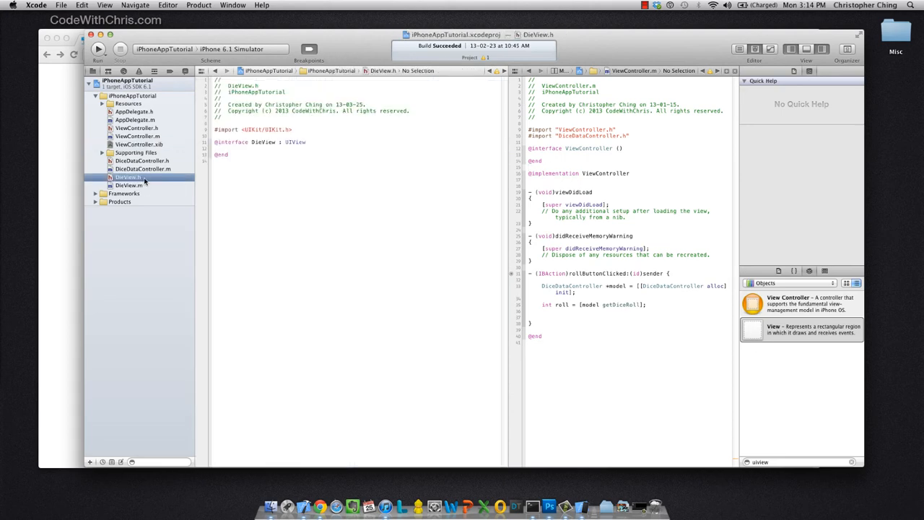
pyautogui.moveTo(601, 71)
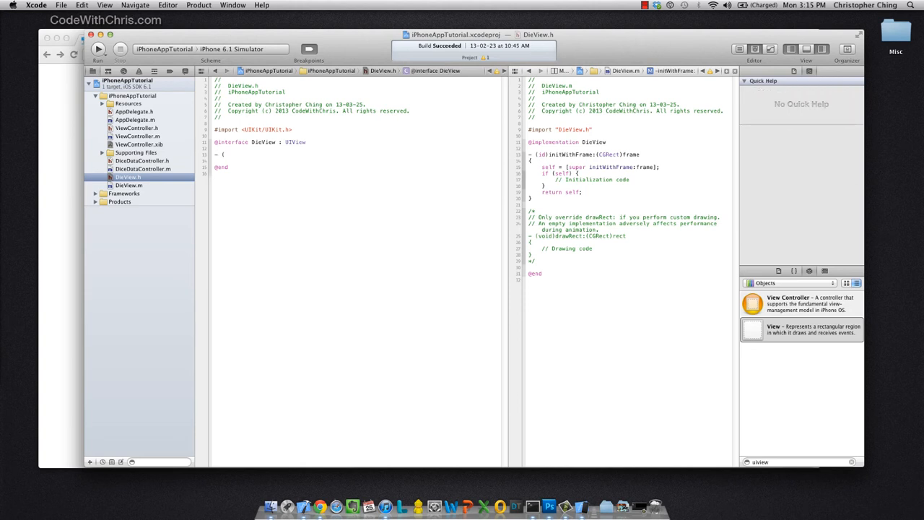
pyautogui.write('void)showDie')
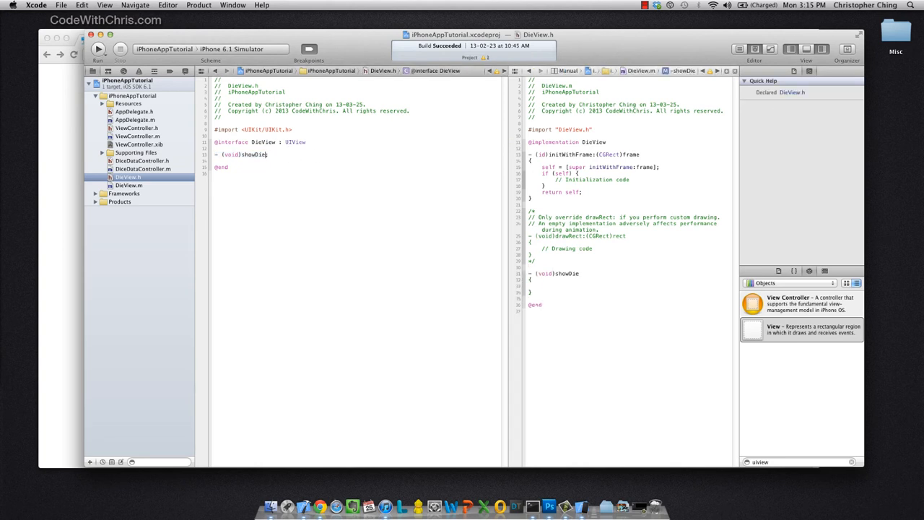
pyautogui.write(';')
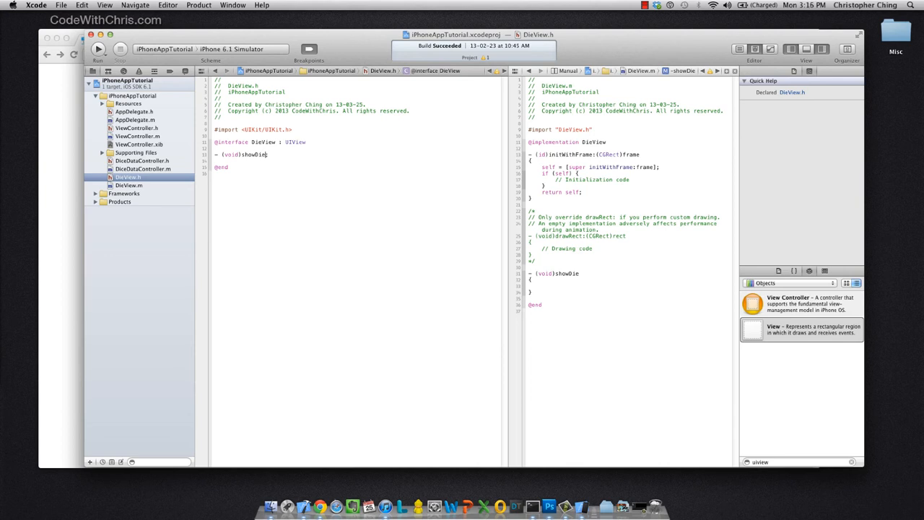
pyautogui.write('int')
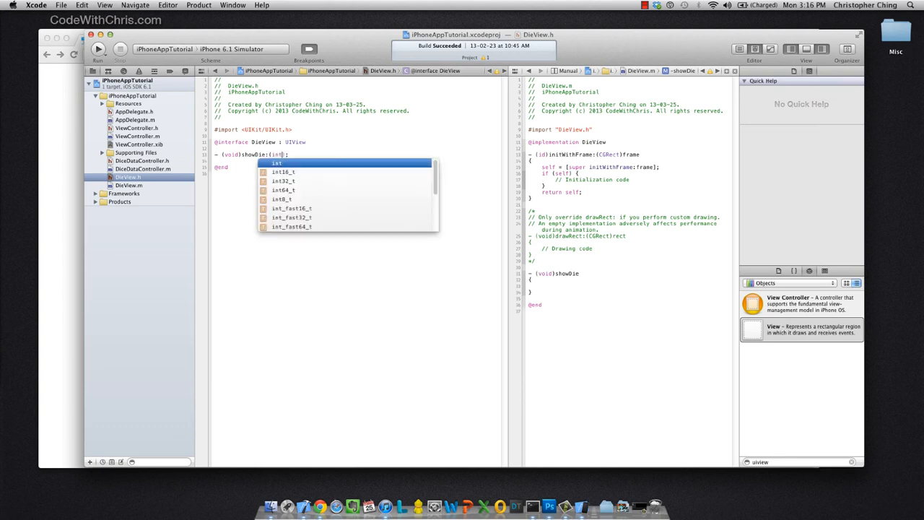
pyautogui.write(')num')
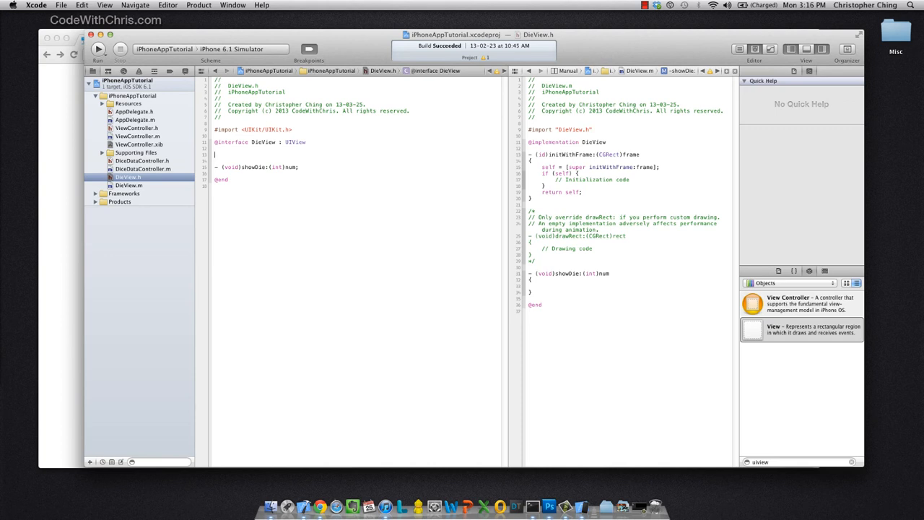
pyautogui.write('@property')
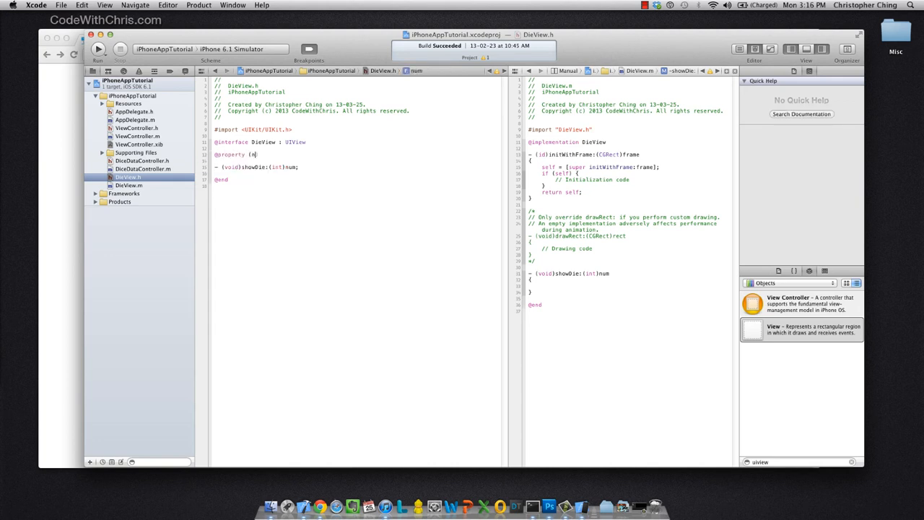
pyautogui.write('(nonatomic, strong')
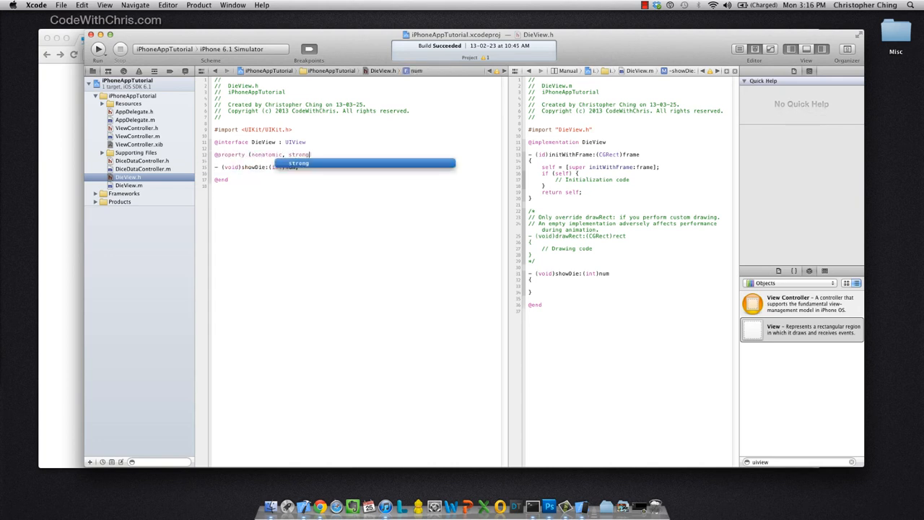
pyautogui.write('UIImageView')
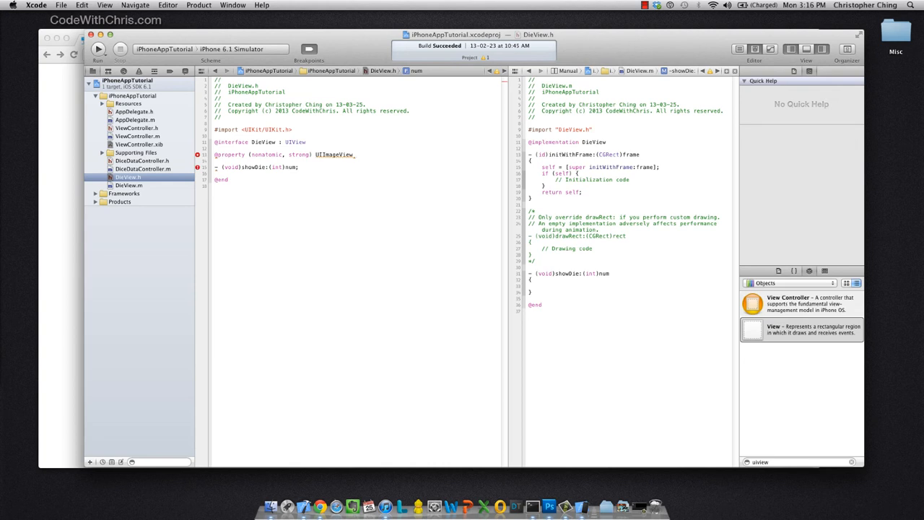
pyautogui.write('*dieI')
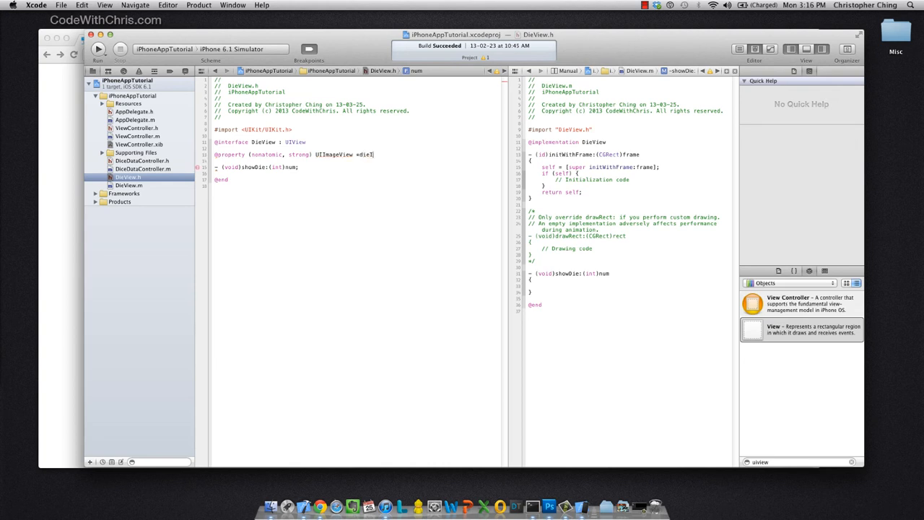
pyautogui.write('mage;')
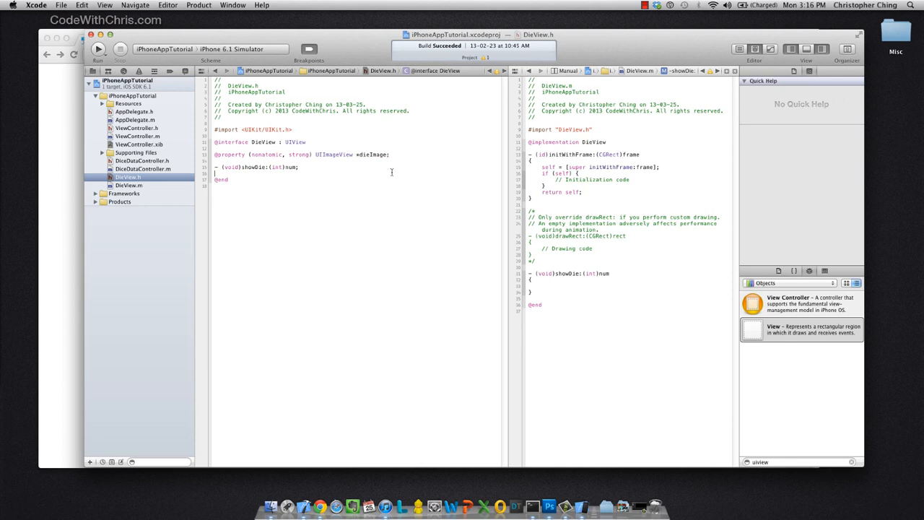
pyautogui.moveTo(599, 282)
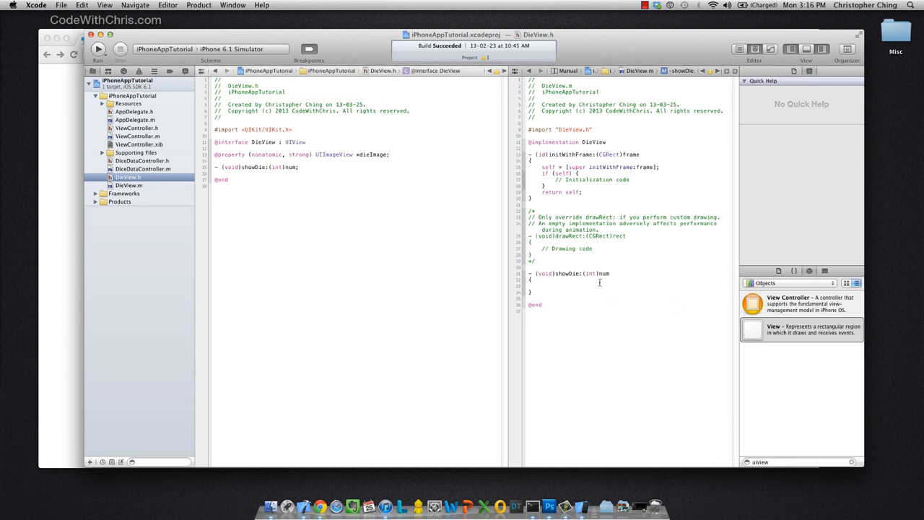
# Start an if (self.dieImage == nil) block inside showDie: in DieView.m.
pyautogui.click(534, 291)
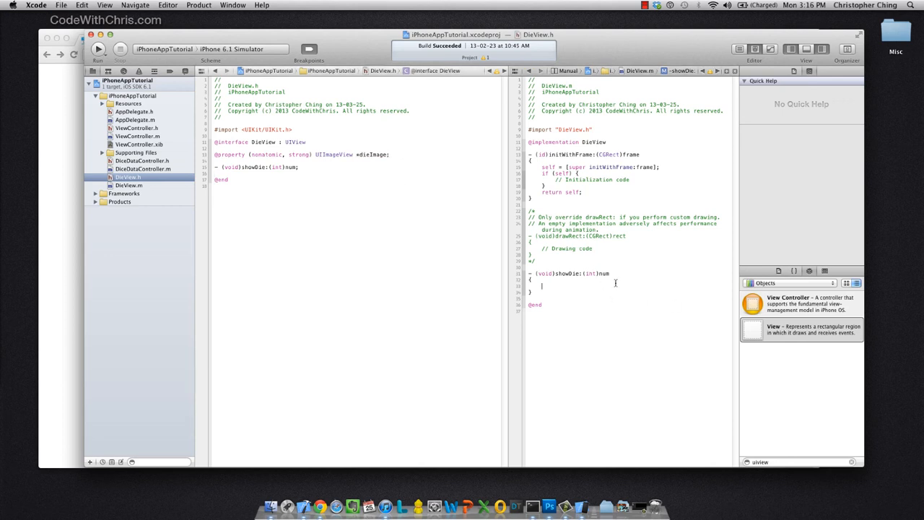
pyautogui.moveTo(576, 282)
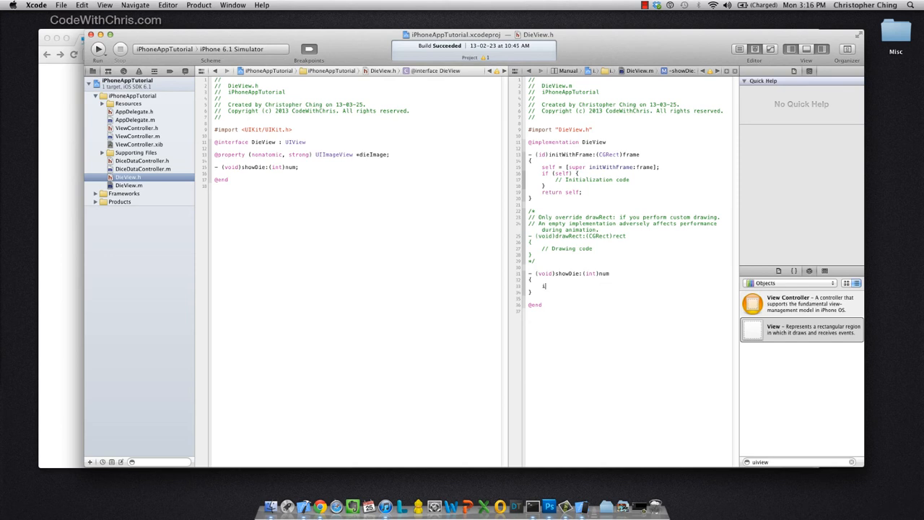
pyautogui.write('if (')
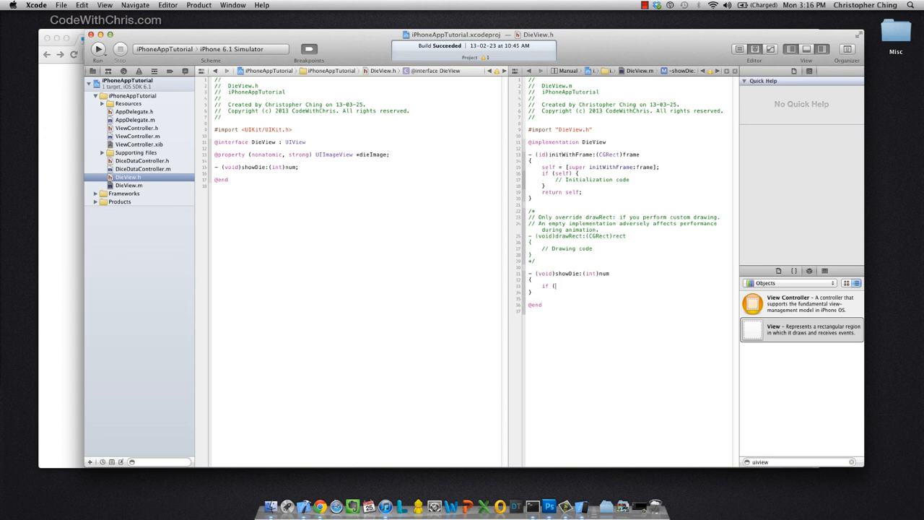
pyautogui.write('dieImage')
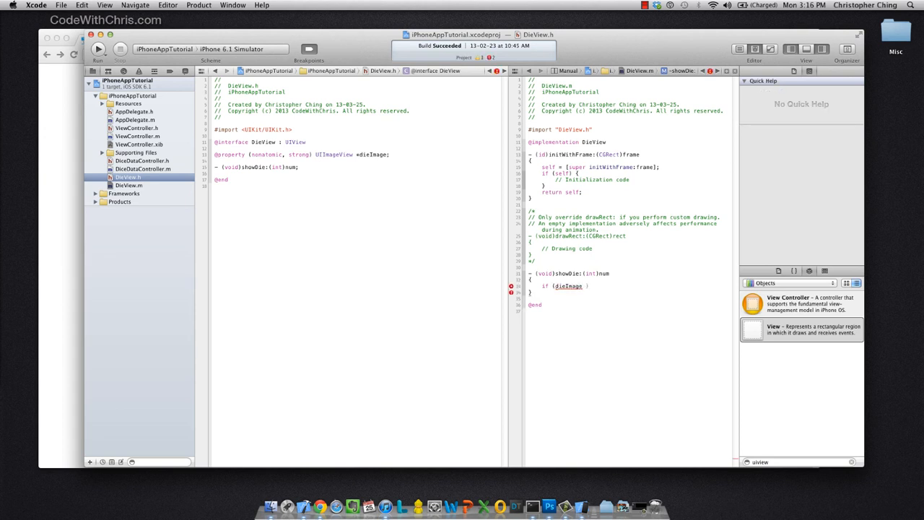
pyautogui.write('self.')
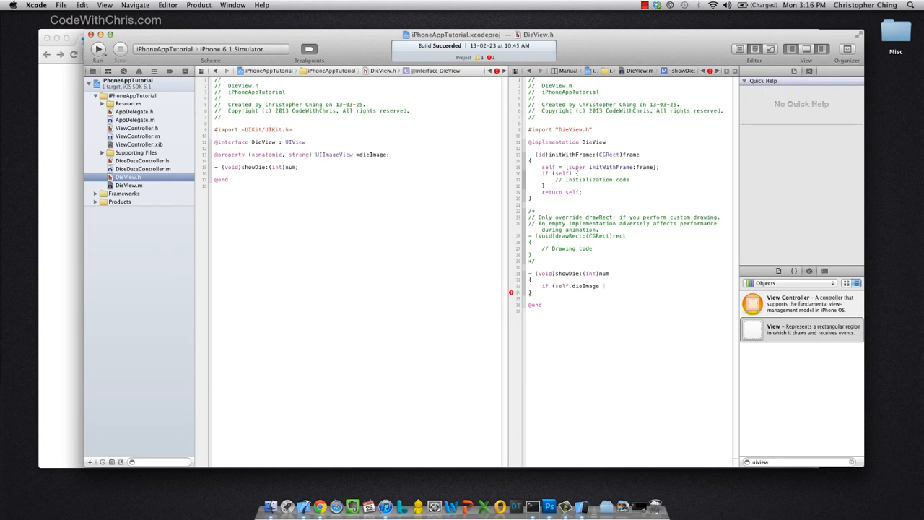
pyautogui.write('== nil')
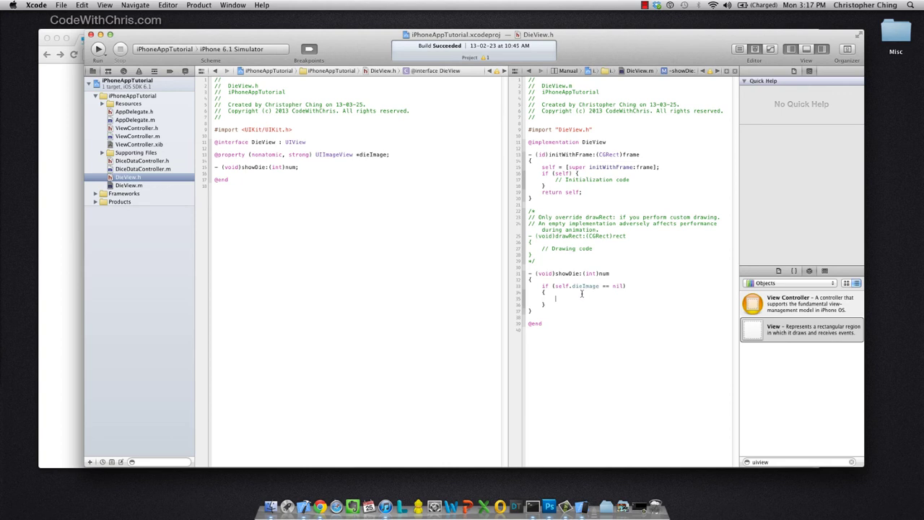
pyautogui.moveTo(639, 267)
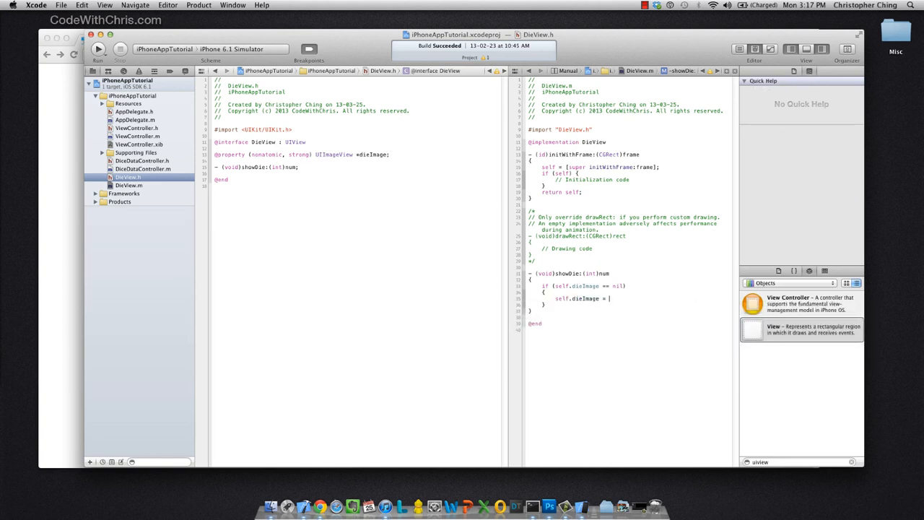
# Write [[UIImageView alloc] initWithFrame:CGRectMake(0, 0, 90, 90)] as dieImage's value, using autocomplete.
pyautogui.write('[[]')
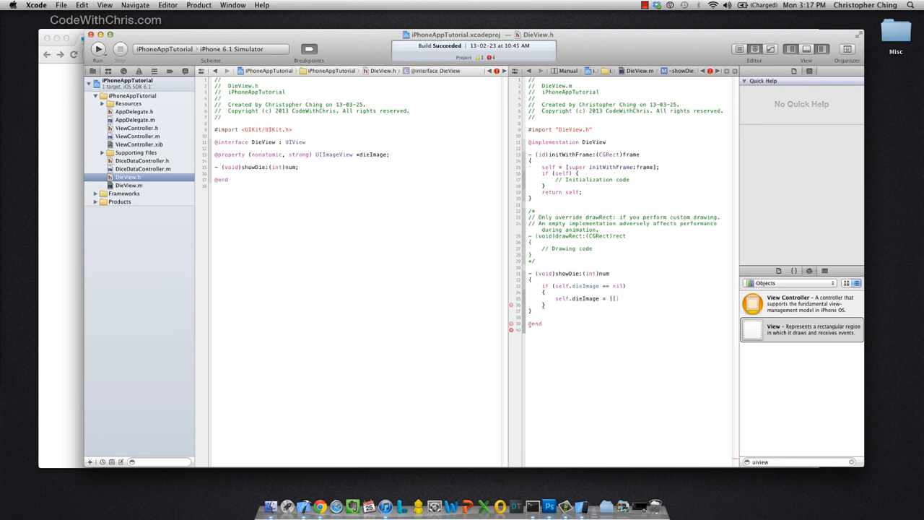
pyautogui.write('UIImage')
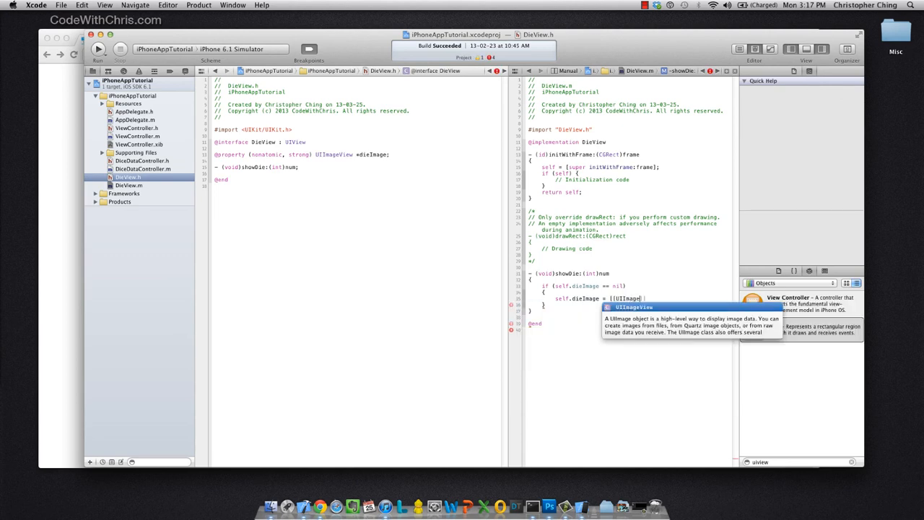
pyautogui.write('alloc')
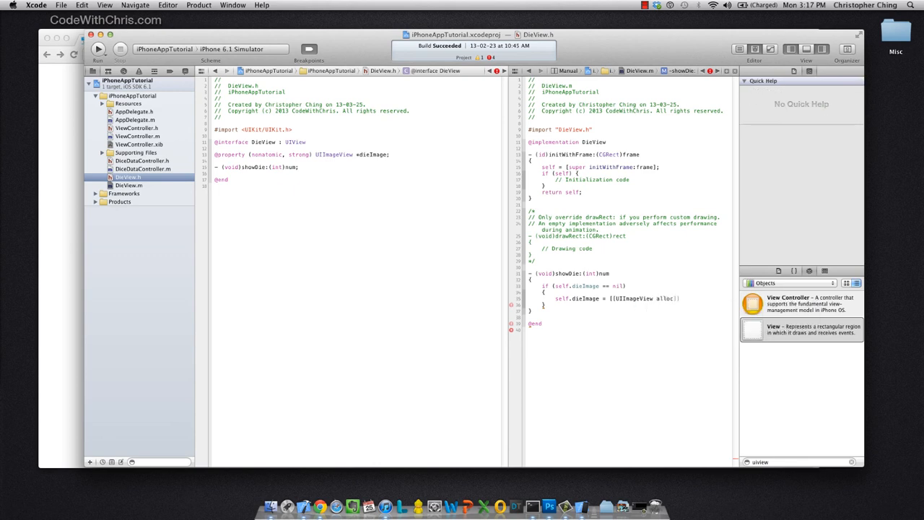
pyautogui.write('initWithFrame:')
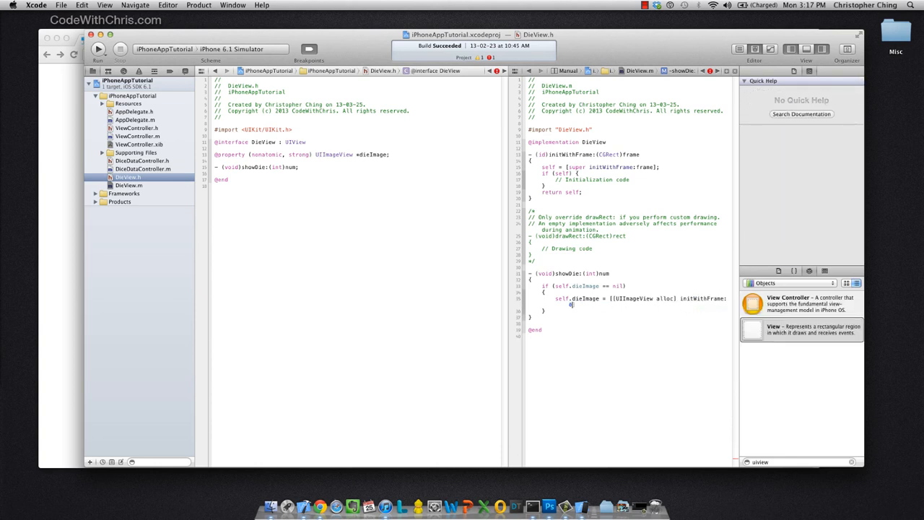
pyautogui.write('0,0')
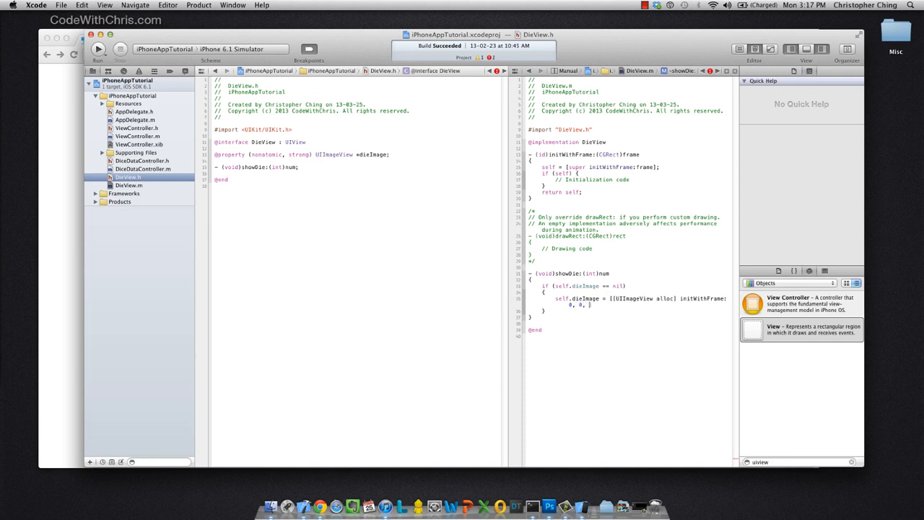
pyautogui.write('90')
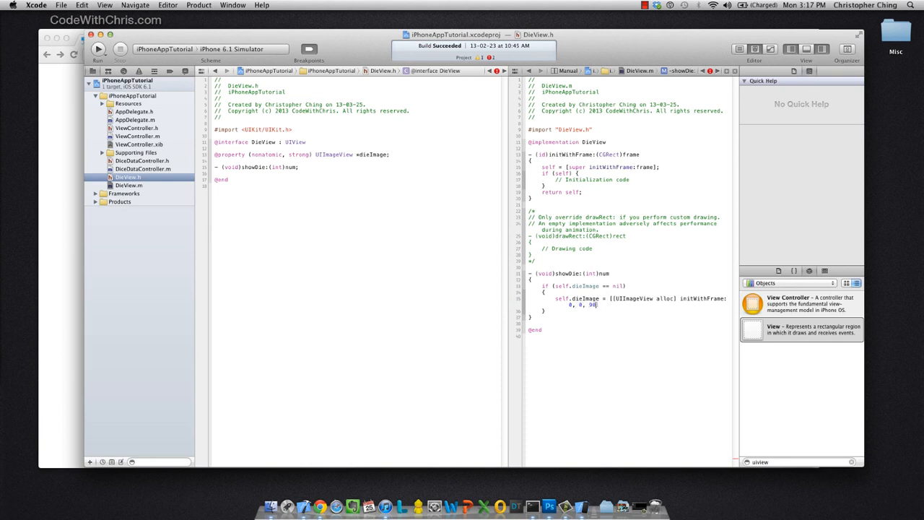
pyautogui.write(', 90')
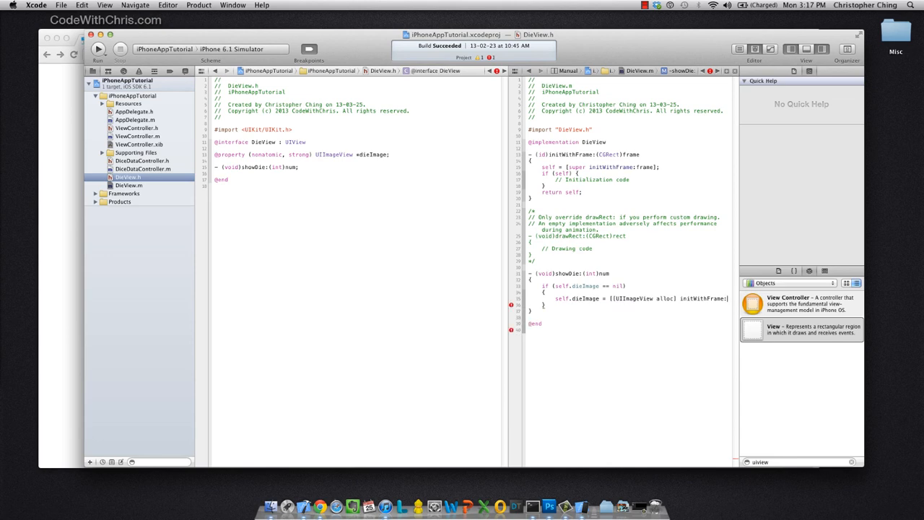
pyautogui.write('cr')
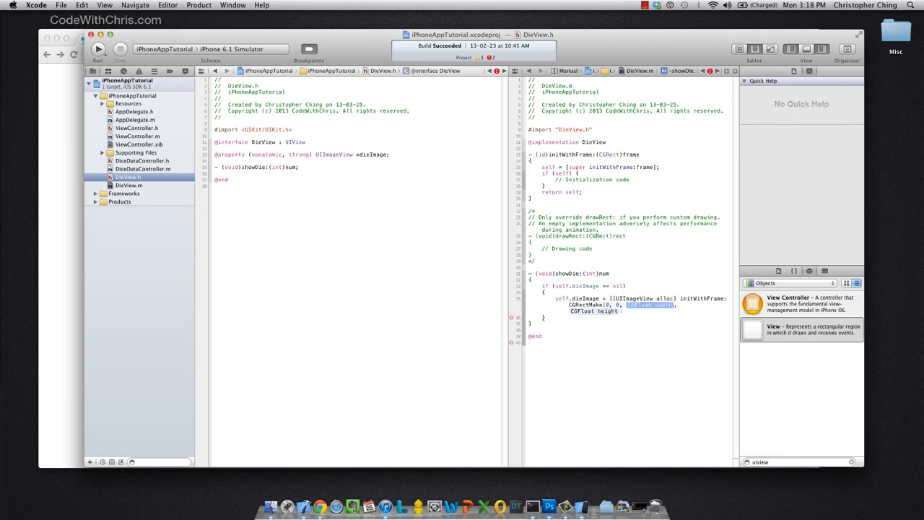
pyautogui.write('90, 90)')
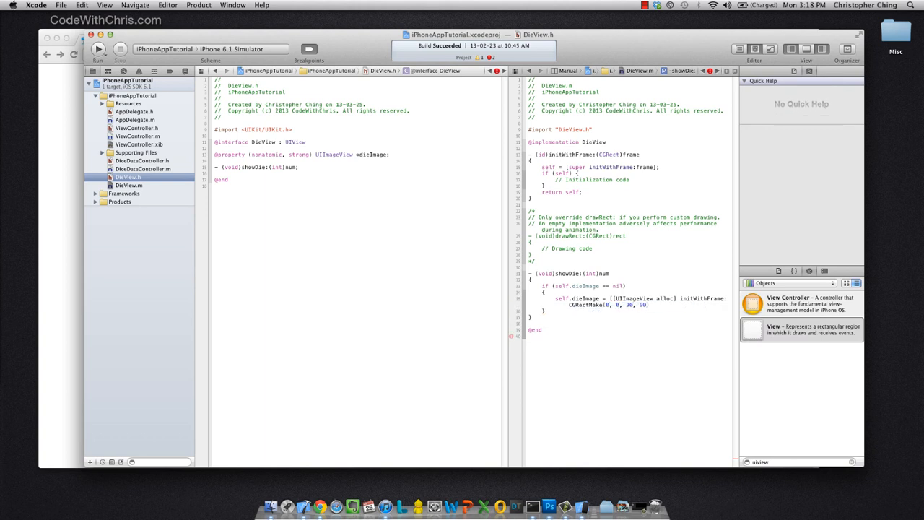
# Terminate the statement and add [self addSubview:self.dieImage] on the next line.
pyautogui.write(';')
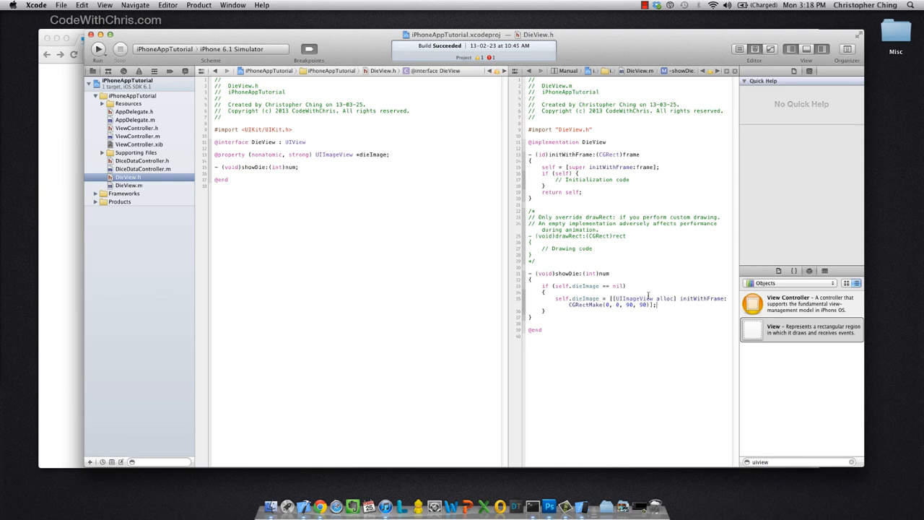
pyautogui.press('Return')
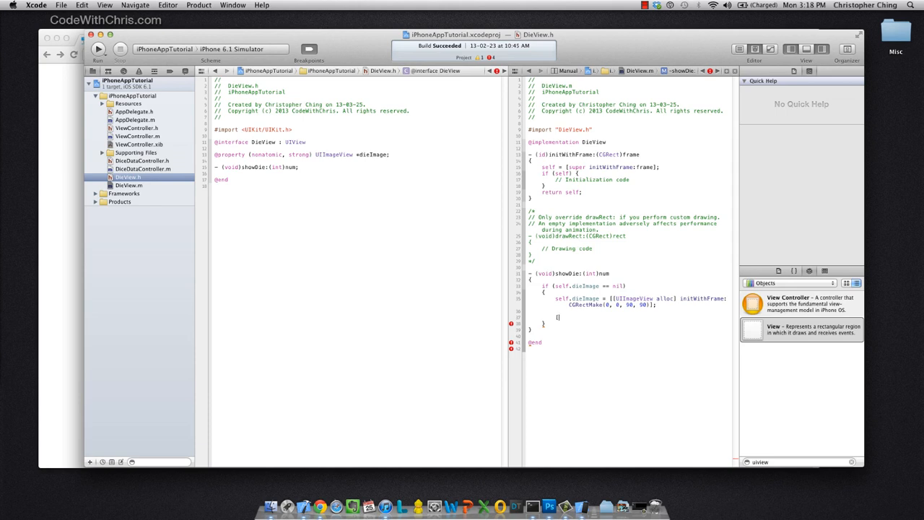
pyautogui.write('self addSubview:(UIView *)]')
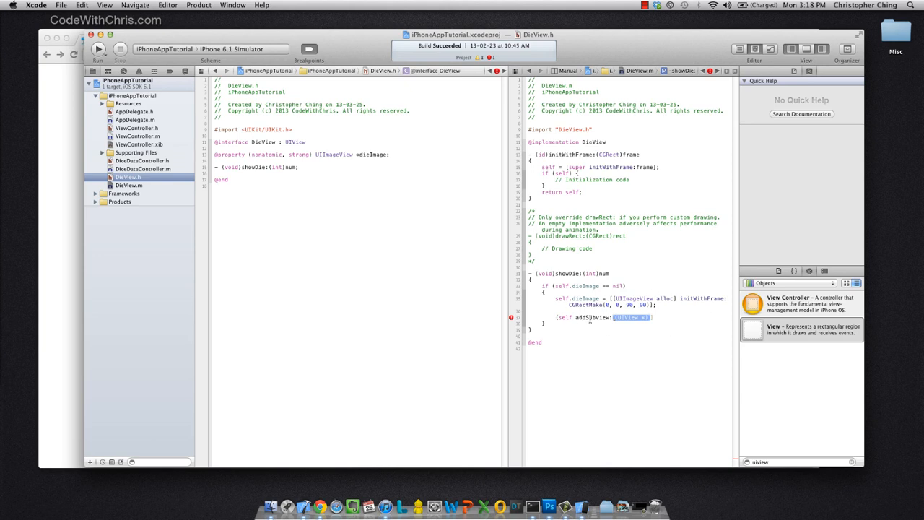
pyautogui.moveTo(634, 321)
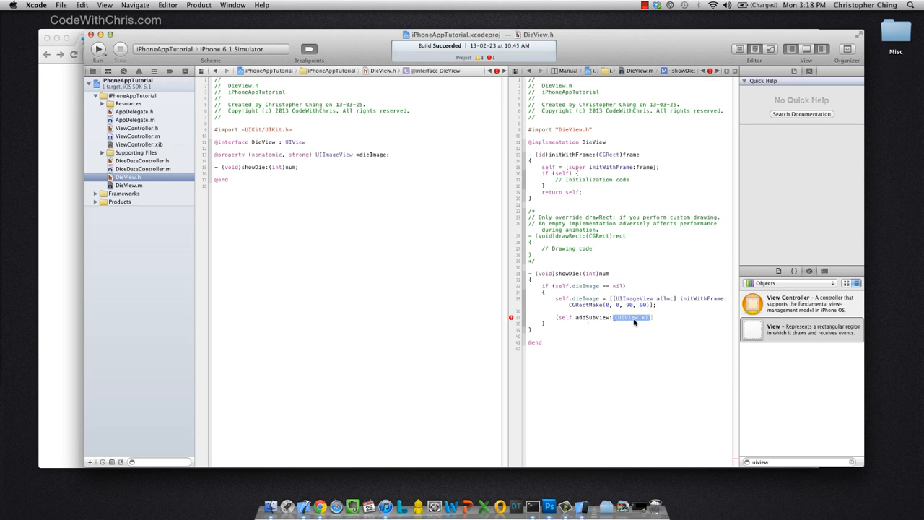
pyautogui.write('self.dieImage')
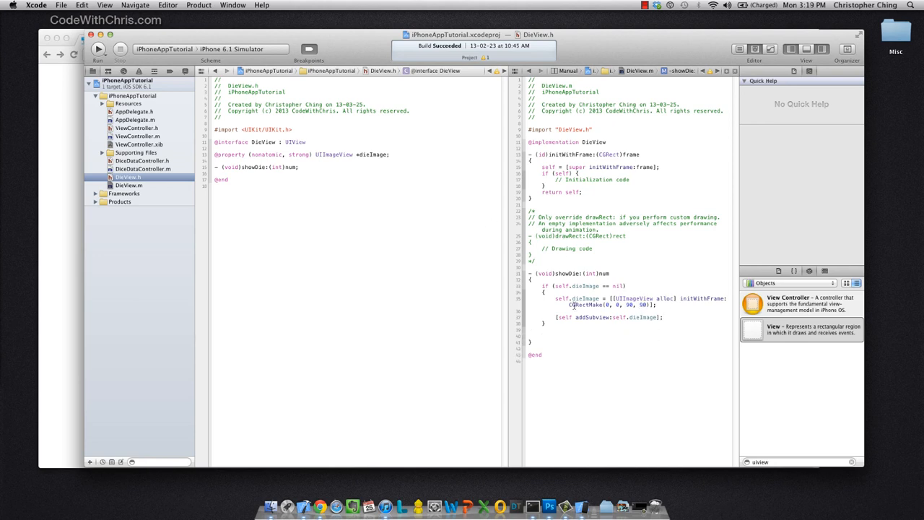
pyautogui.moveTo(576, 284)
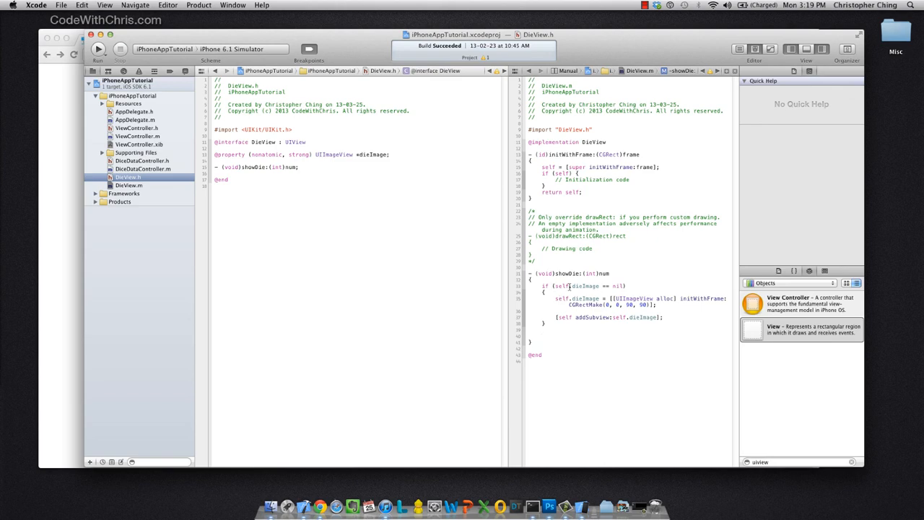